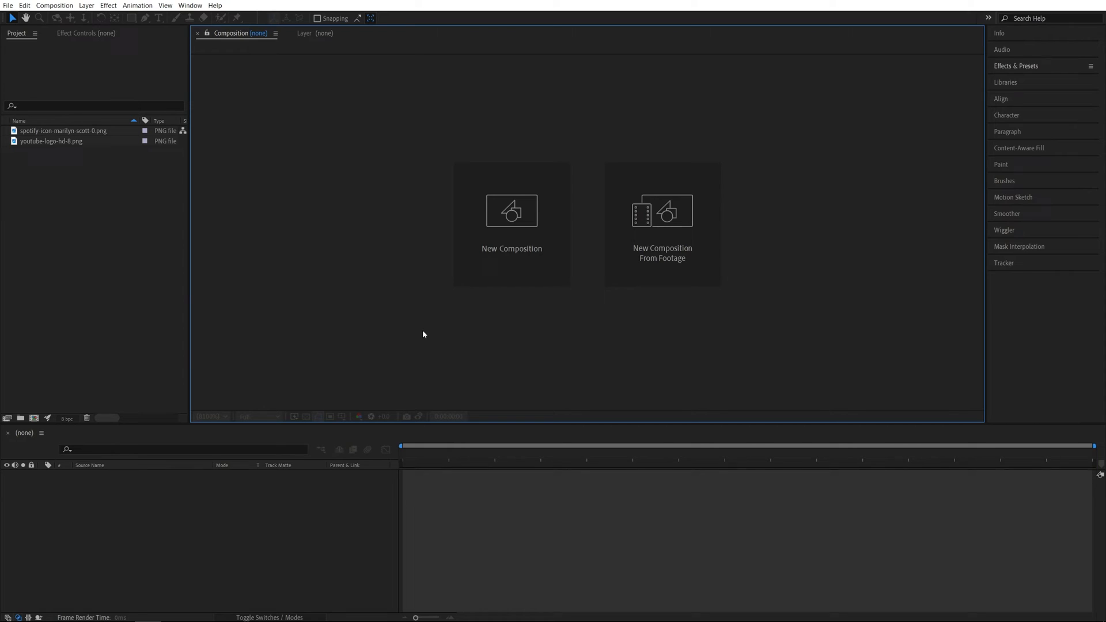
Create a 1920×1080, 30 fps, 5-second composition named 'Render'
click(512, 210)
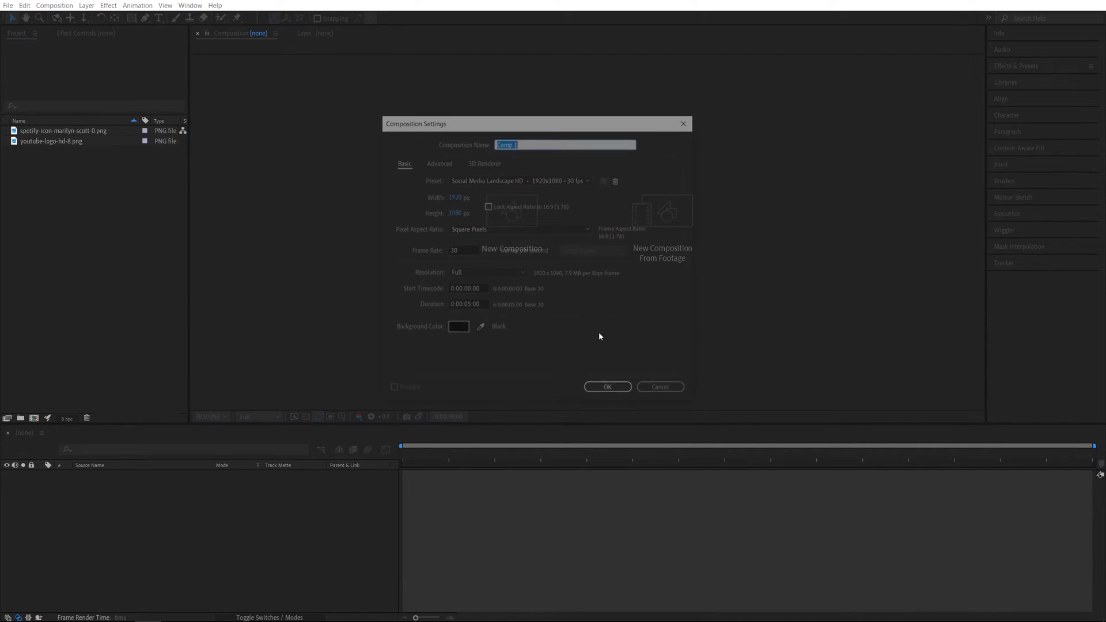
text(Render)
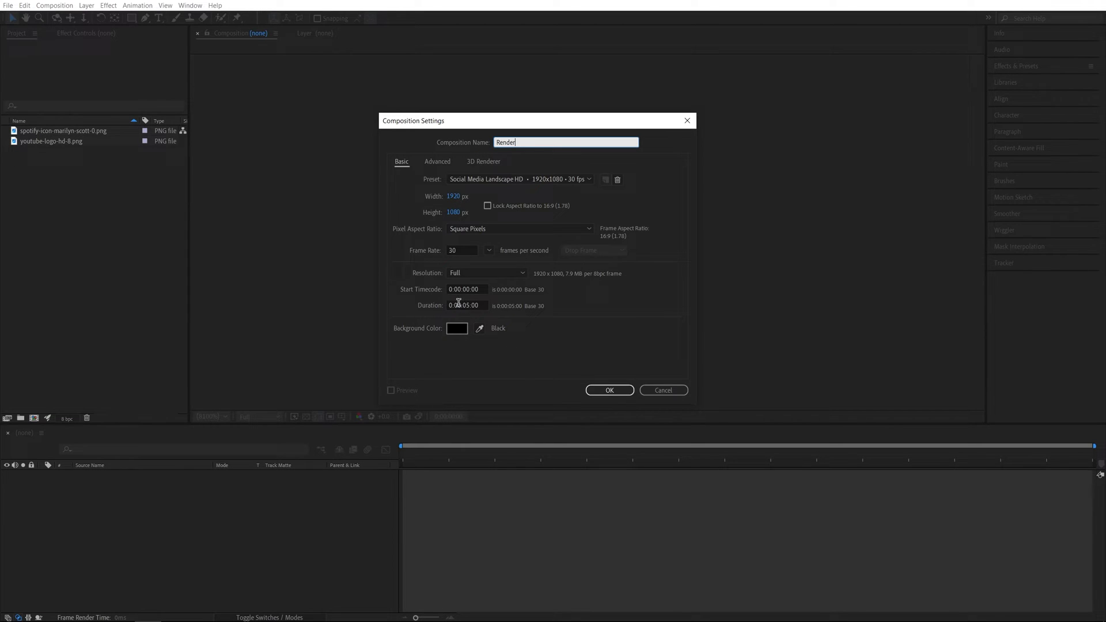
click(608, 390)
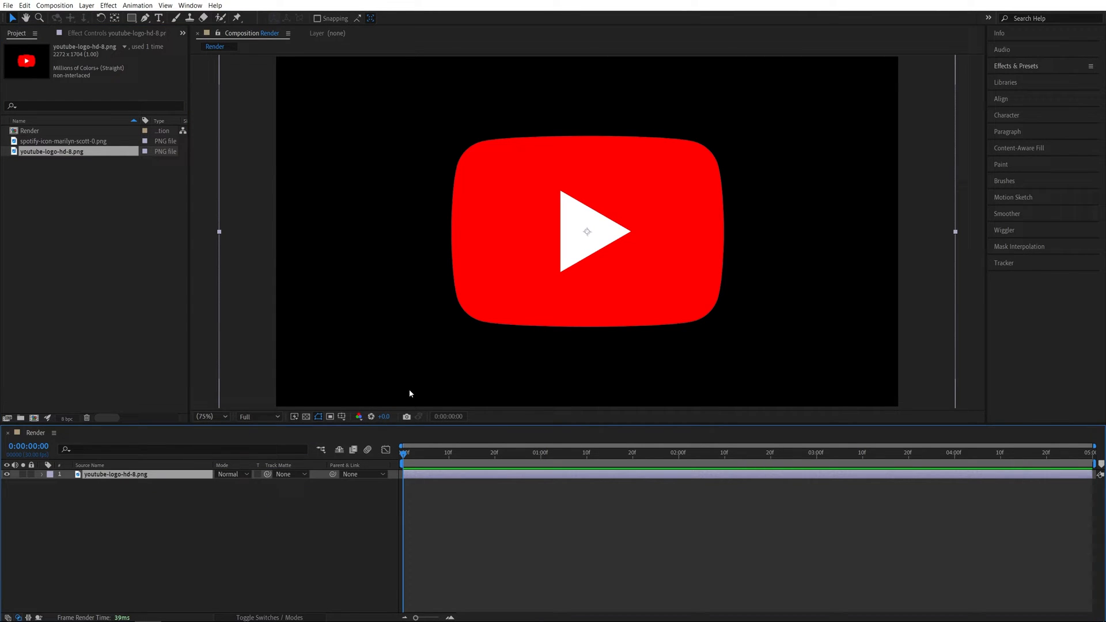
Scale the YouTube logo layer to 65% and pre-compose it as 'Logo', moving all attributes
key(s)
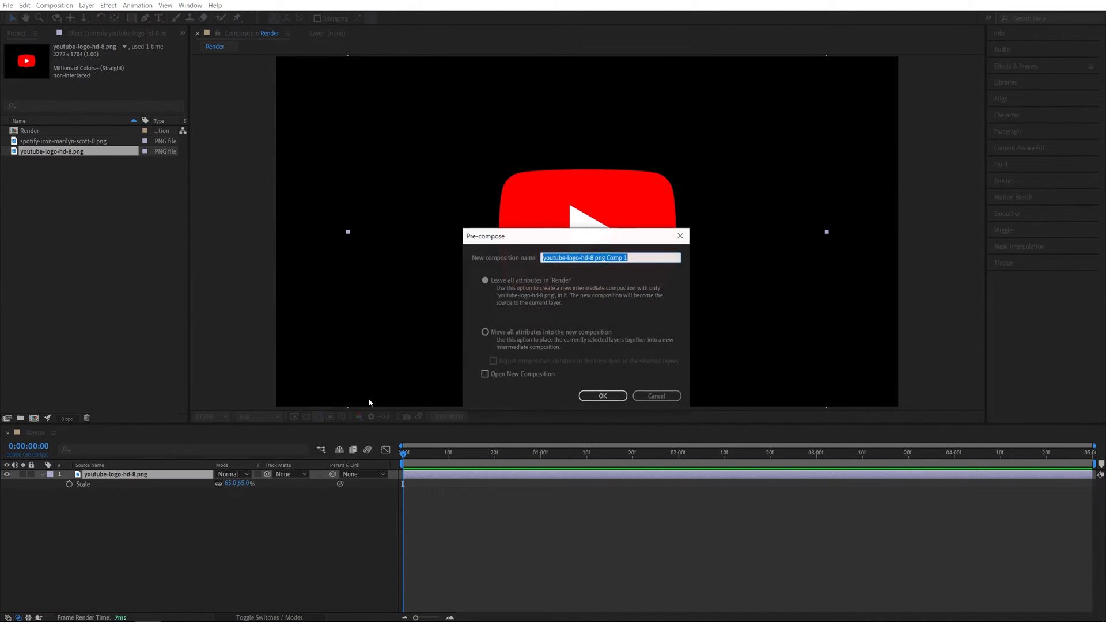
text(Logo)
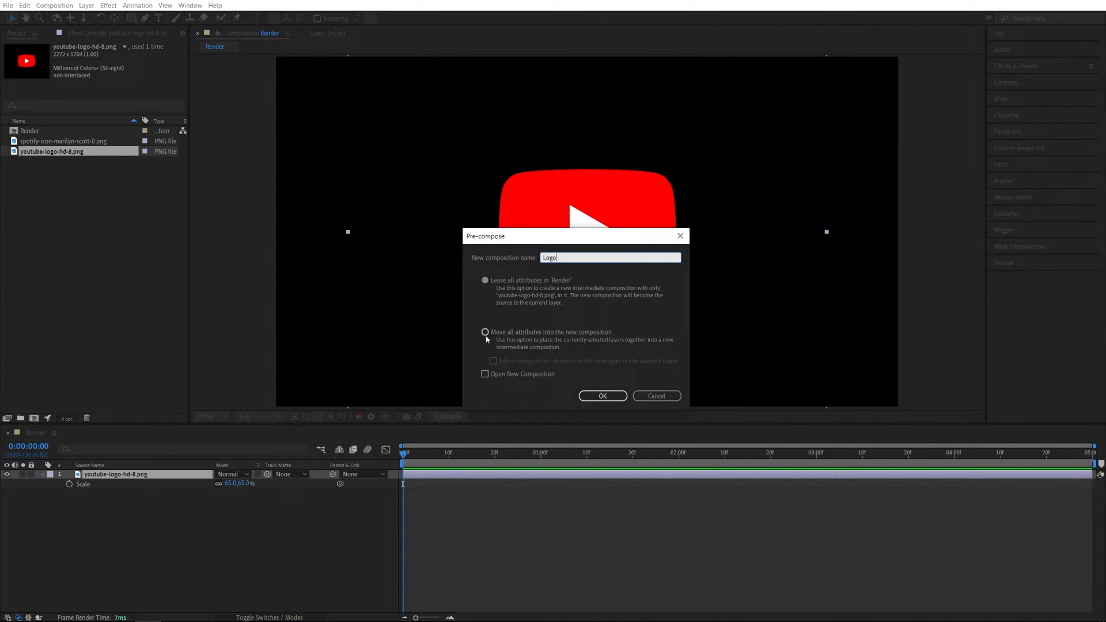
click(485, 332)
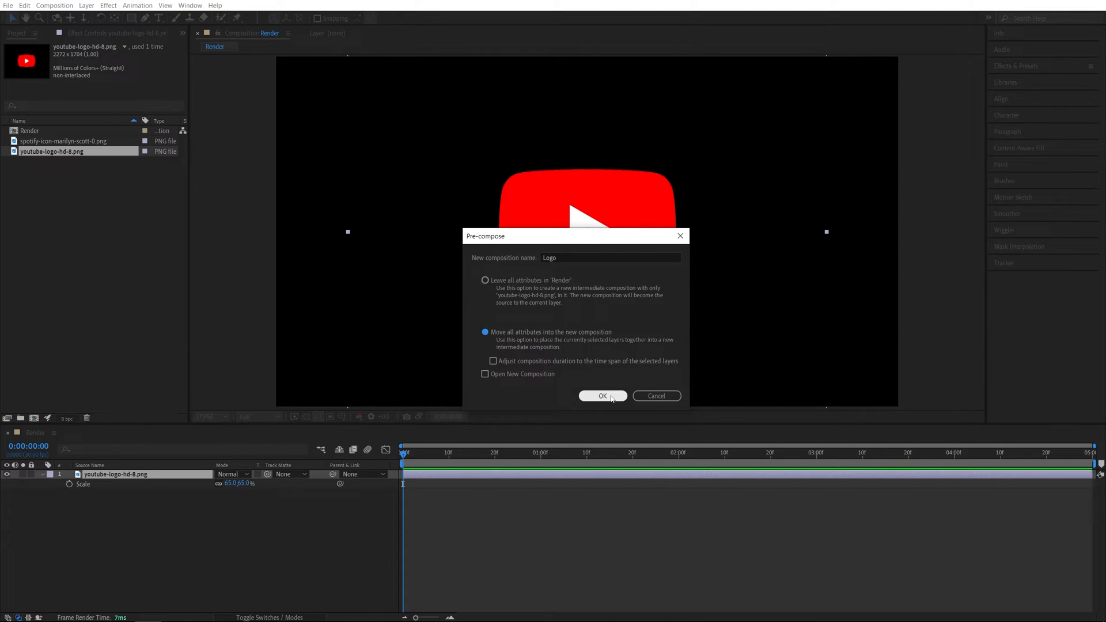
click(601, 396)
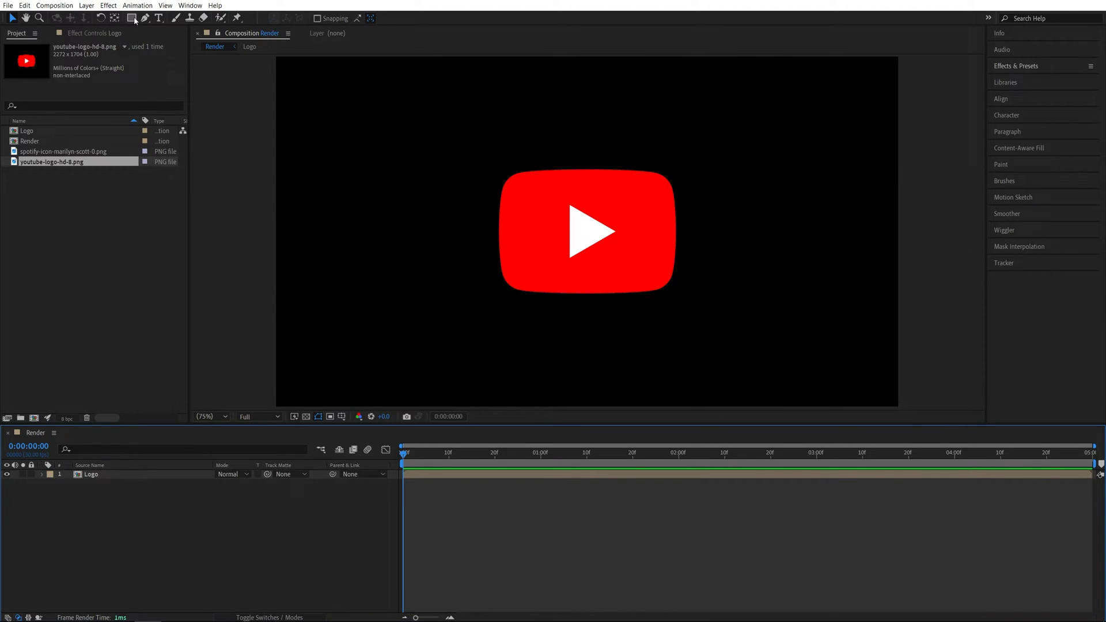
Draw a white rectangle with stroke set to None across the top of the frame
click(132, 18)
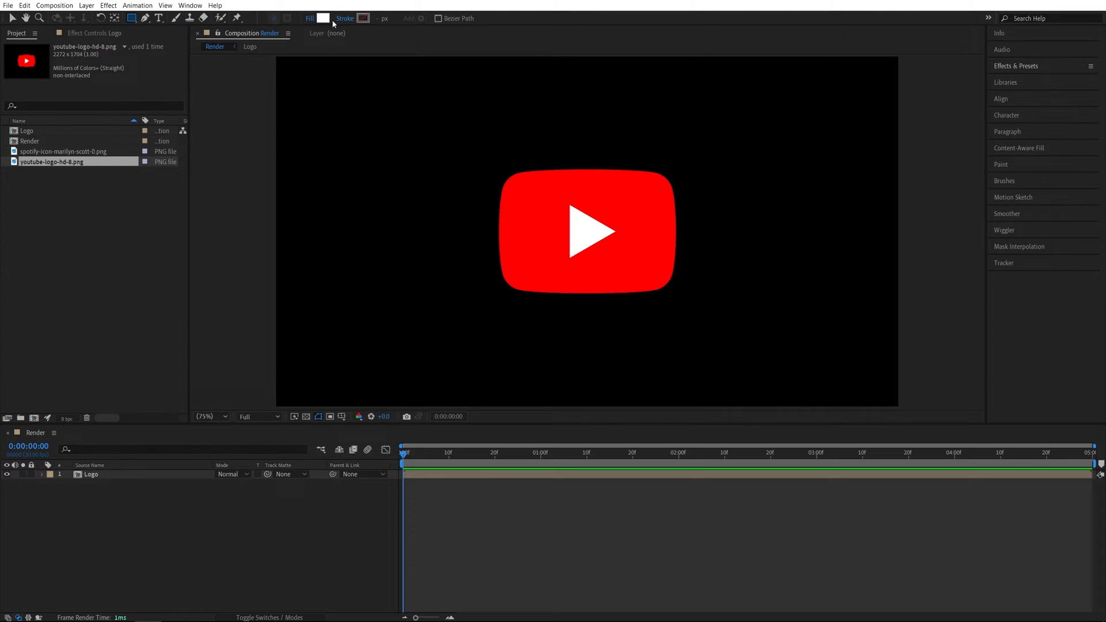
click(363, 19)
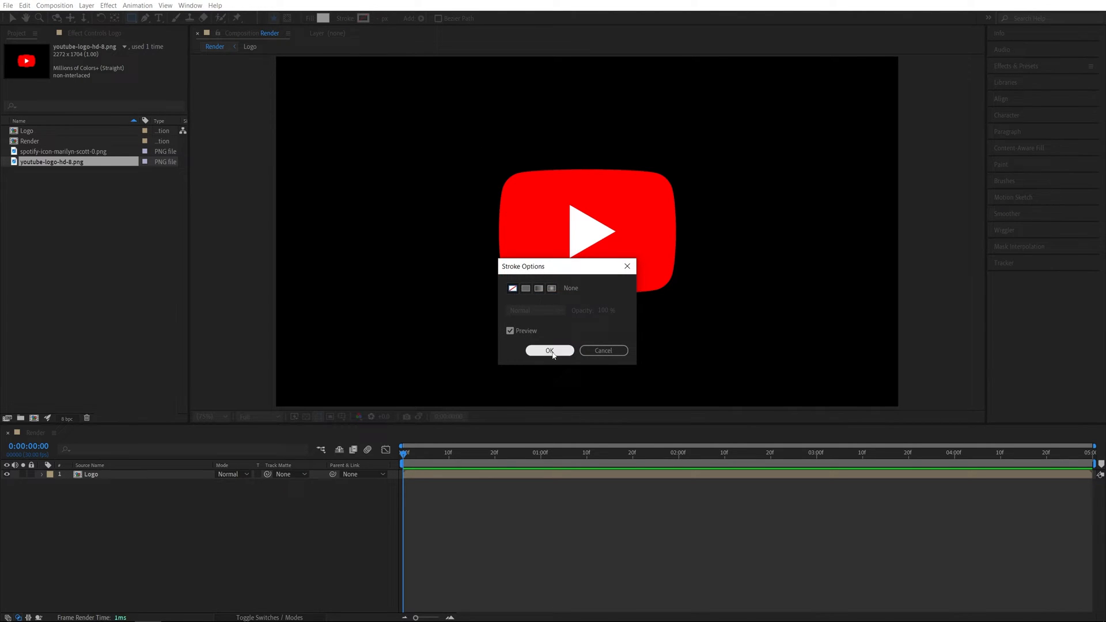
click(549, 351)
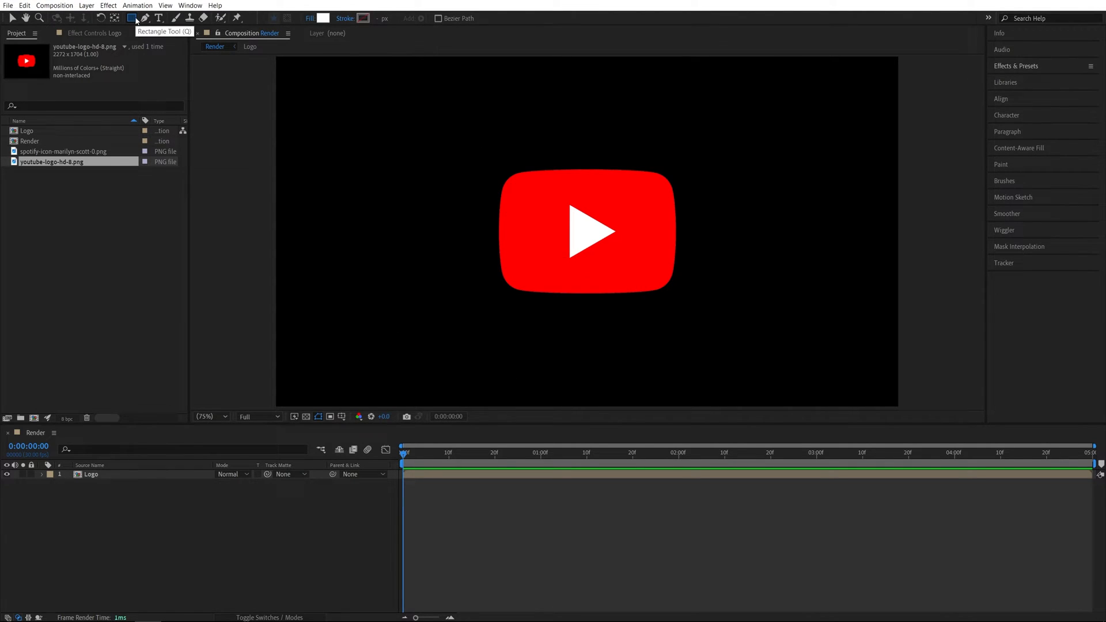
drag(282, 63, 895, 405)
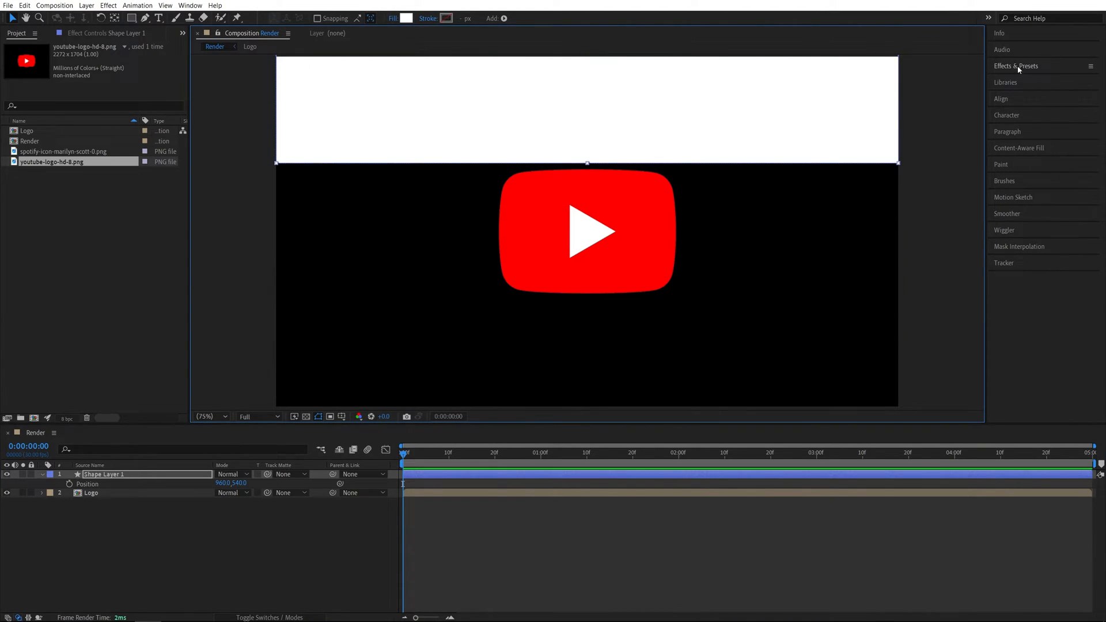
Apply Turbulent Displace (Size 50, Complexity 10) and Gaussian Blur to the rectangle
click(1016, 66)
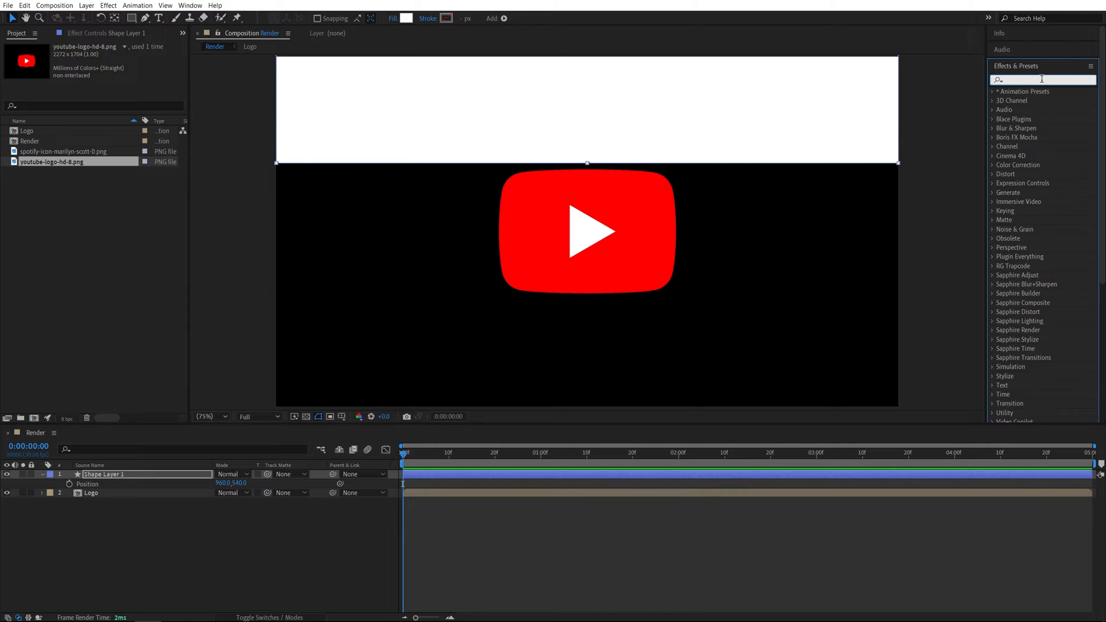
text(turbu)
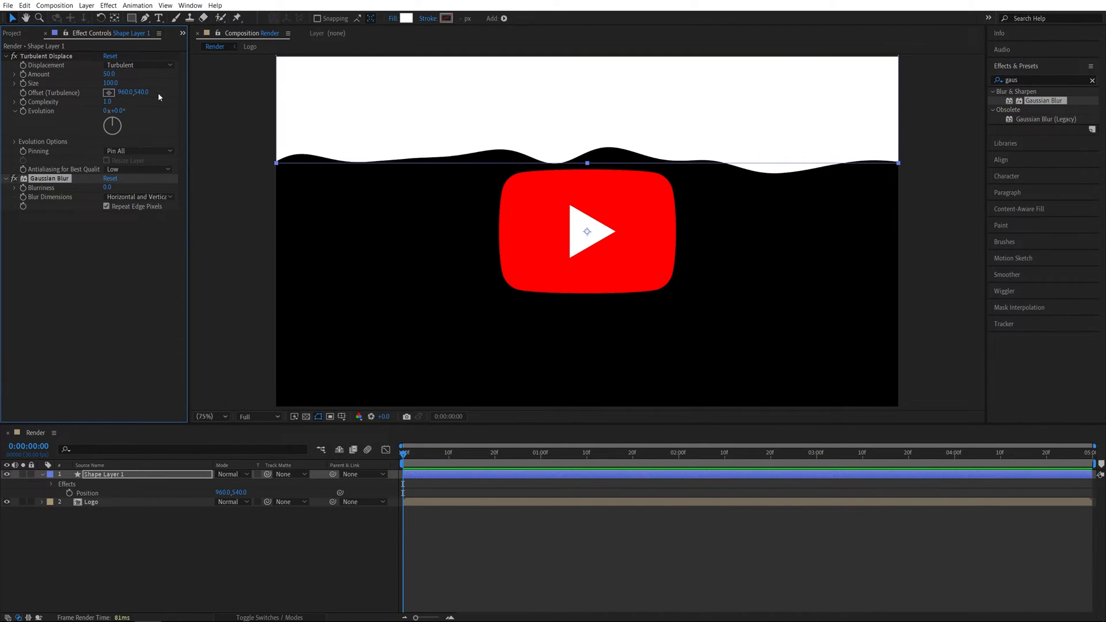
mouse_move(68, 90)
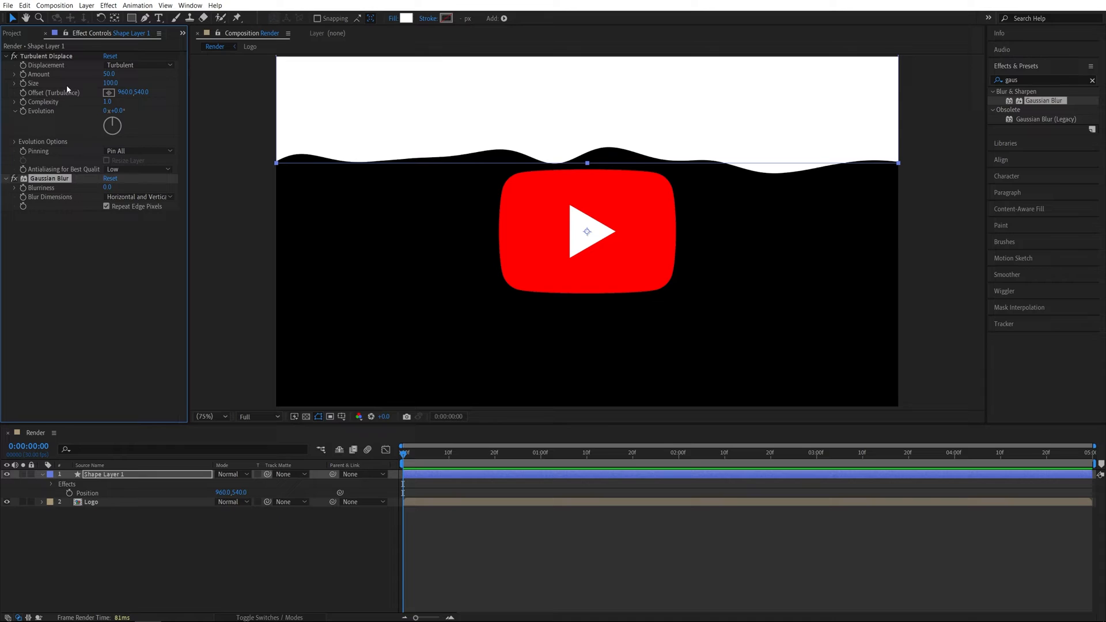
click(110, 83)
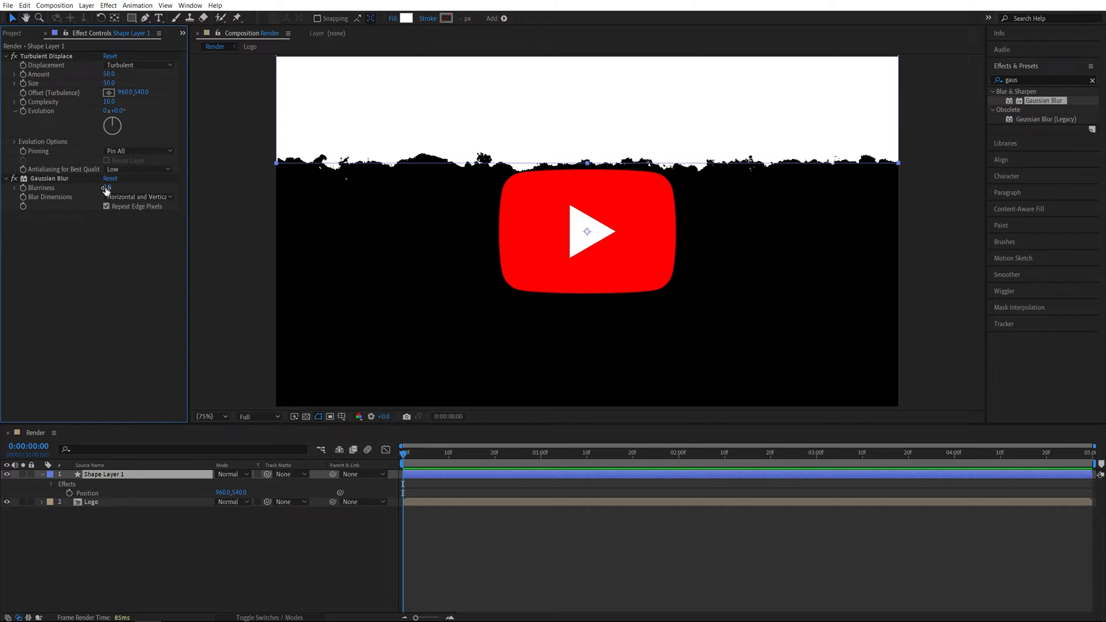
click(108, 188)
text(25)
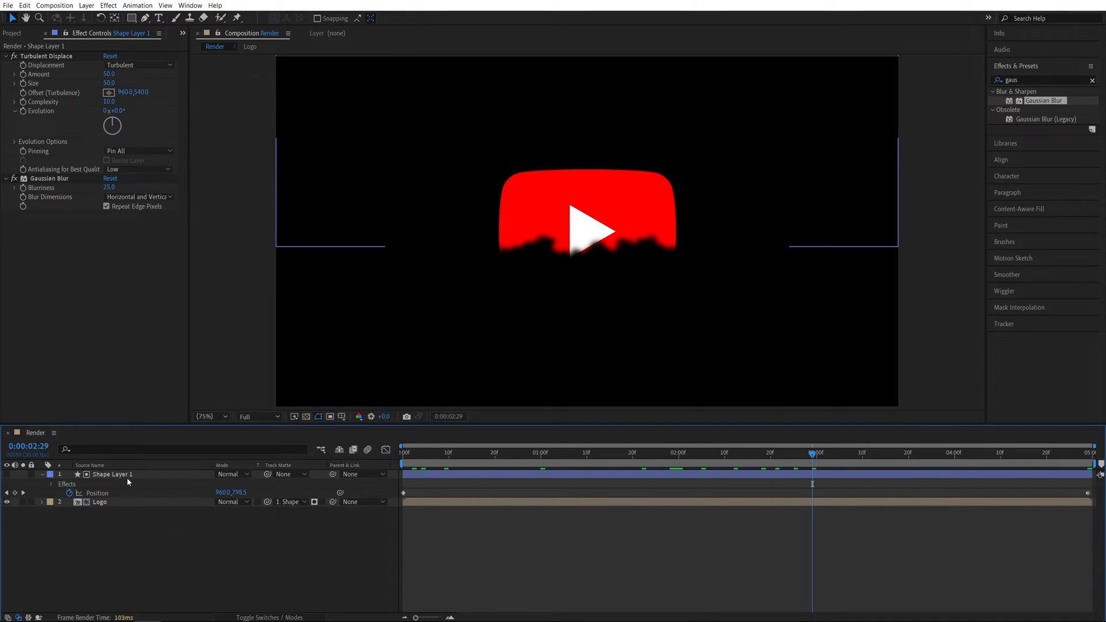
Pre-compose Shape Layer 1 into its own composition named 'Shape'
right_click(111, 474)
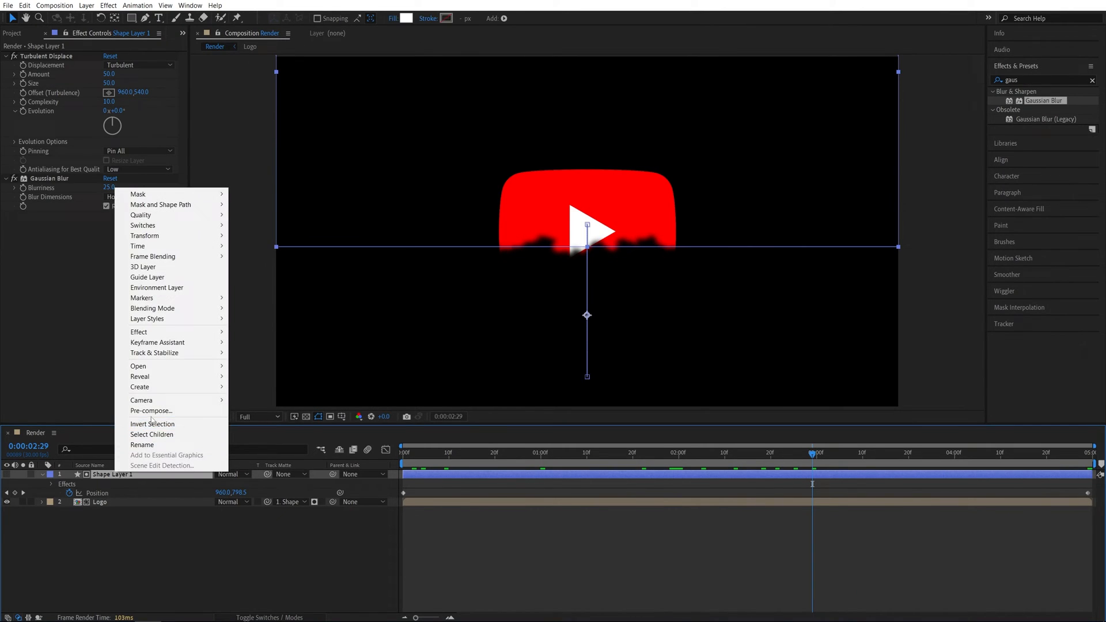
click(151, 410)
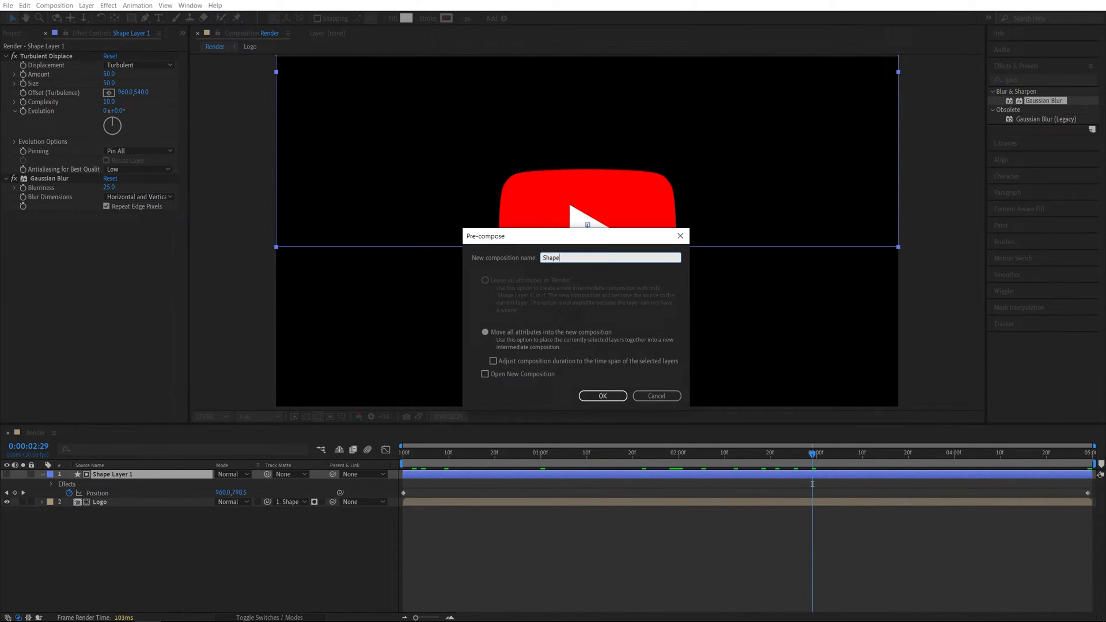
click(602, 396)
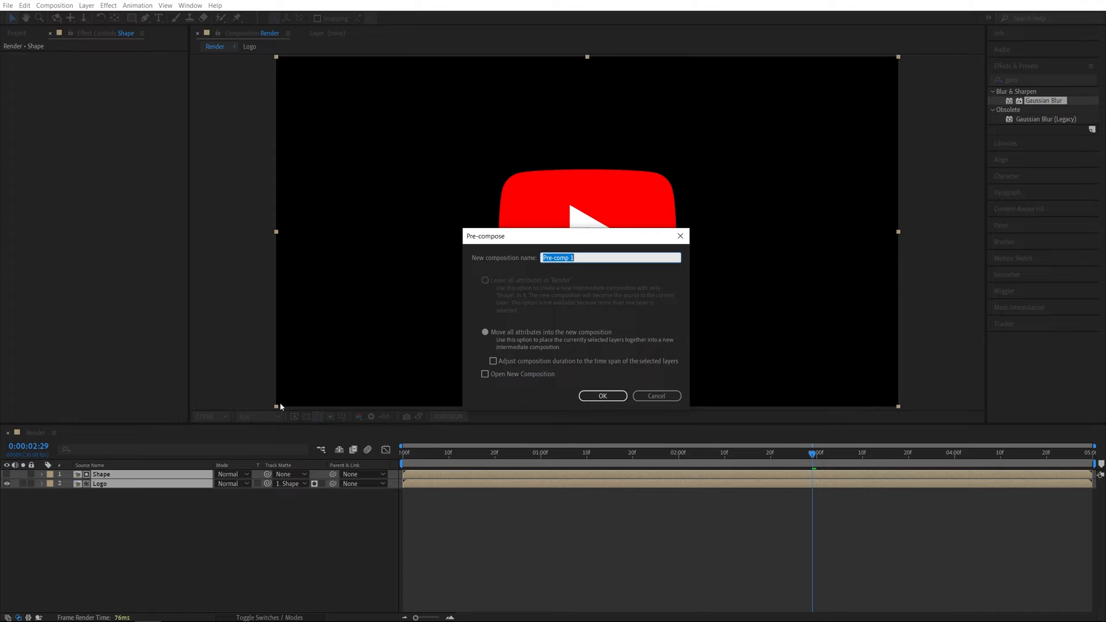
Pre-compose the Shape and Logo layers together as 'Logo Reveal'
text(Logo Reveal)
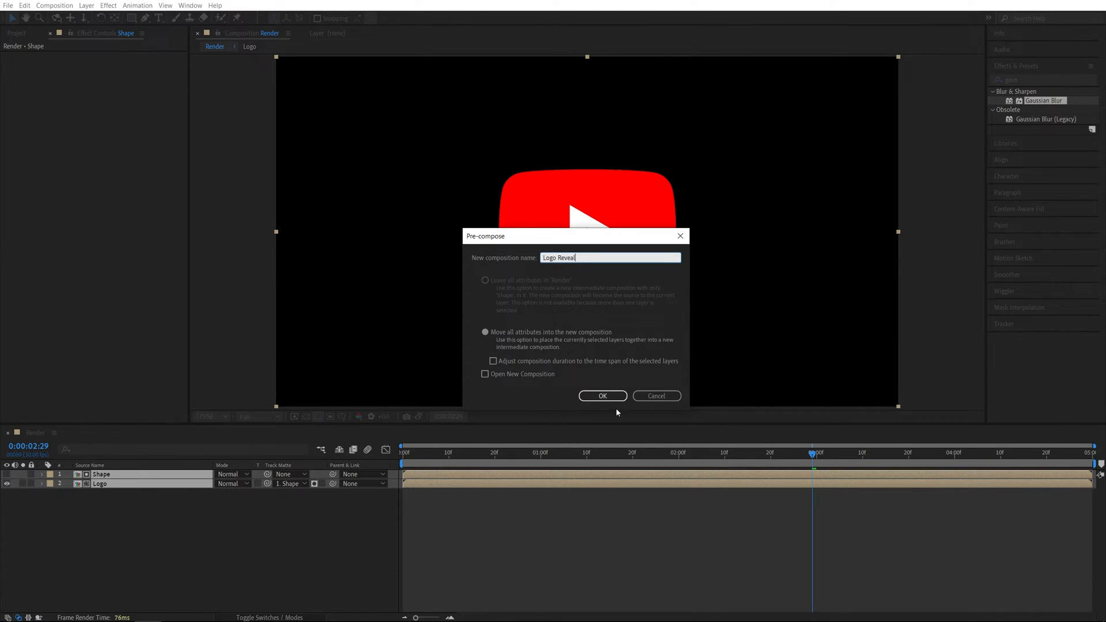
click(602, 396)
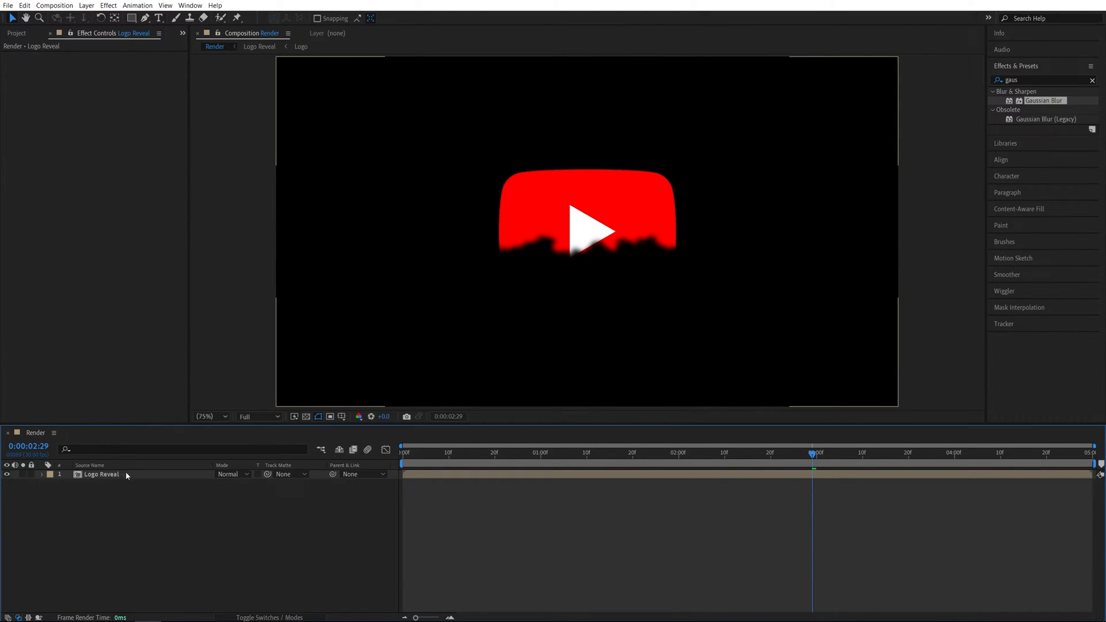
click(101, 474)
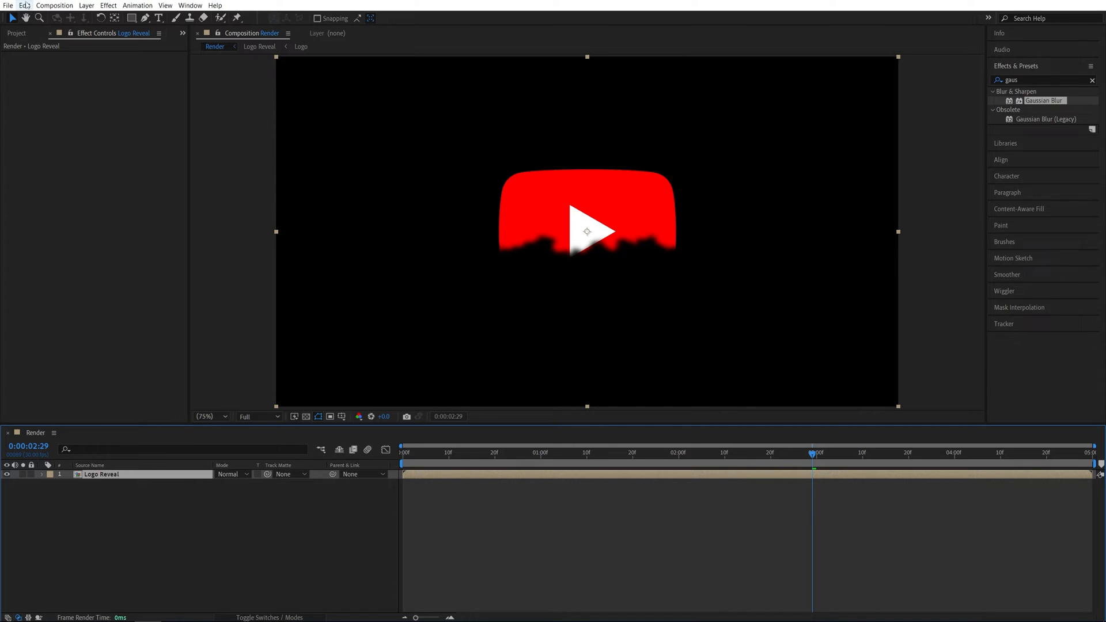
Duplicate Logo Reveal, add Minimax on the Alpha channel, and matte the lower copy by the top one
click(24, 6)
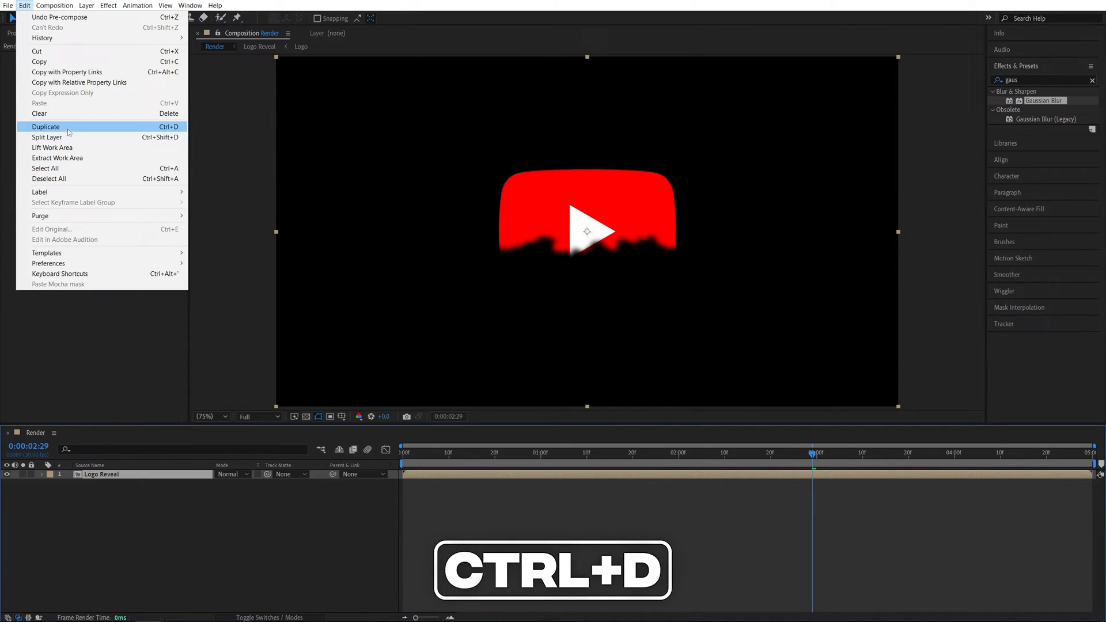
click(45, 126)
text(minima)
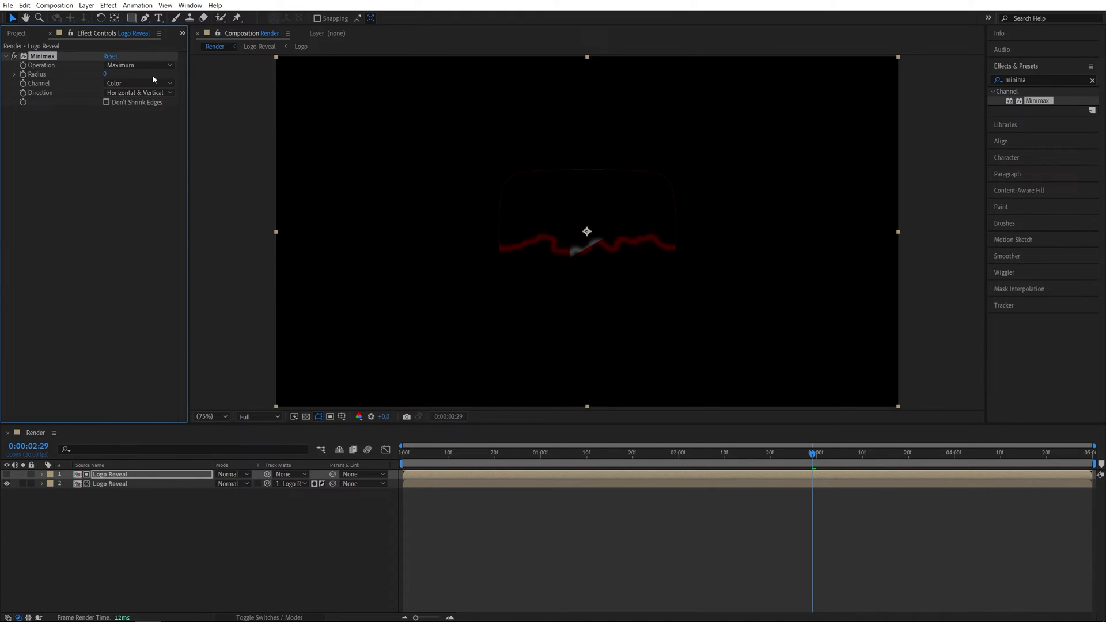
click(138, 83)
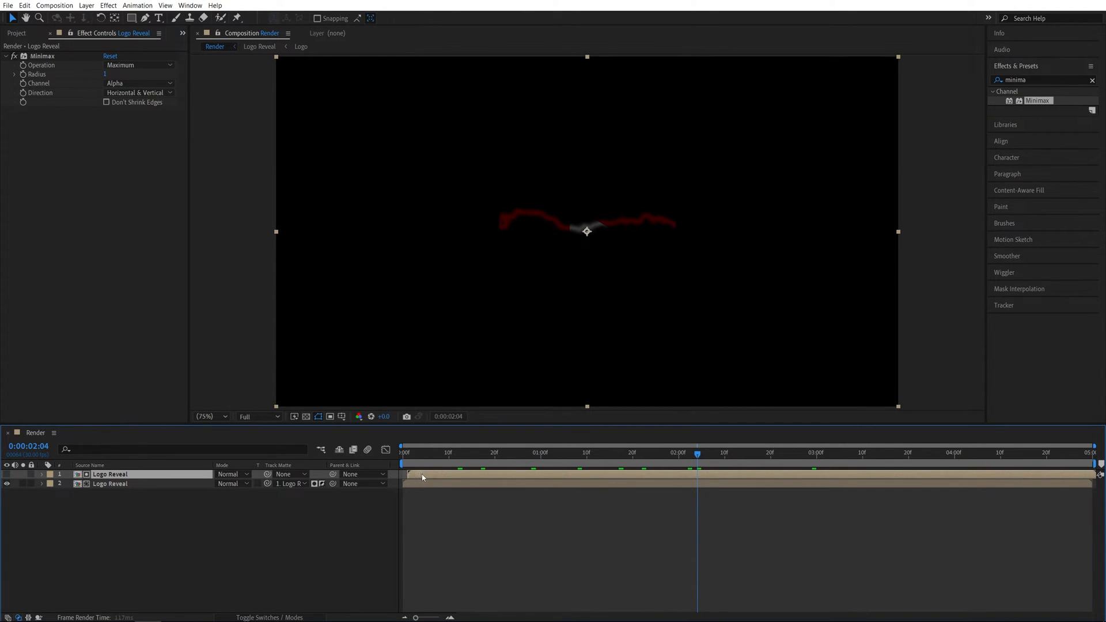
click(427, 452)
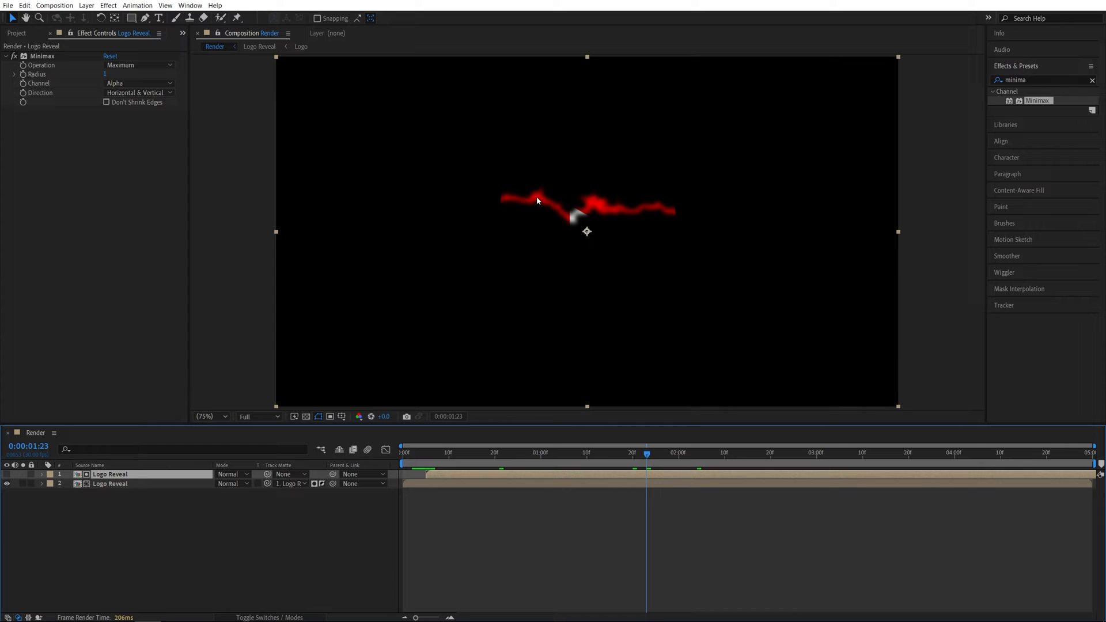
double_click(110, 484)
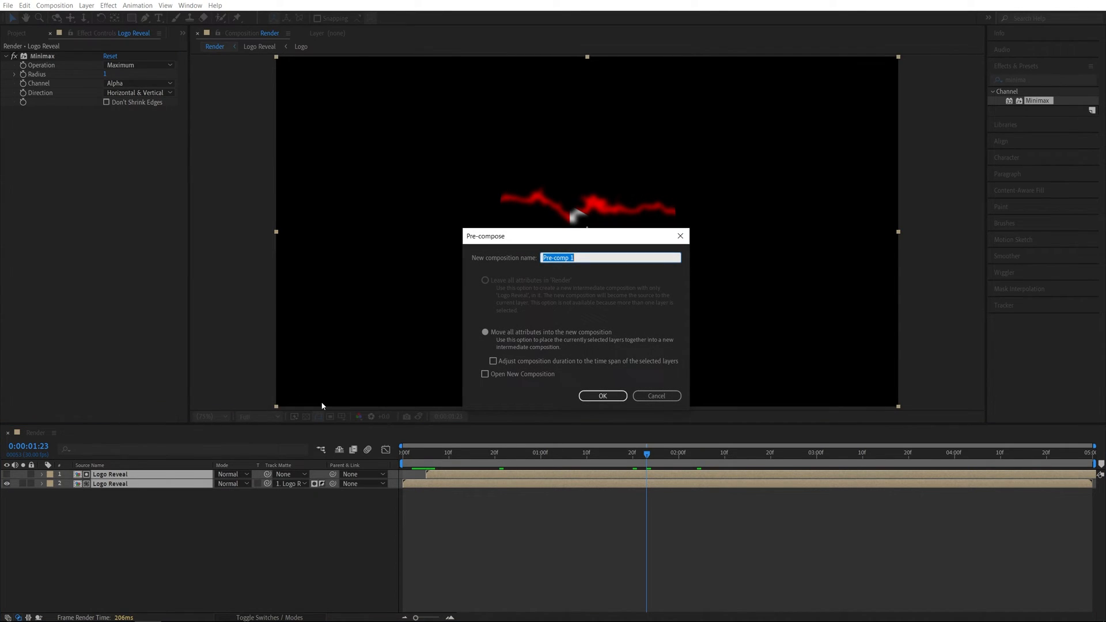
Pre-compose both Logo Reveal layers into a composition named 'Emitter'
text(Emitter)
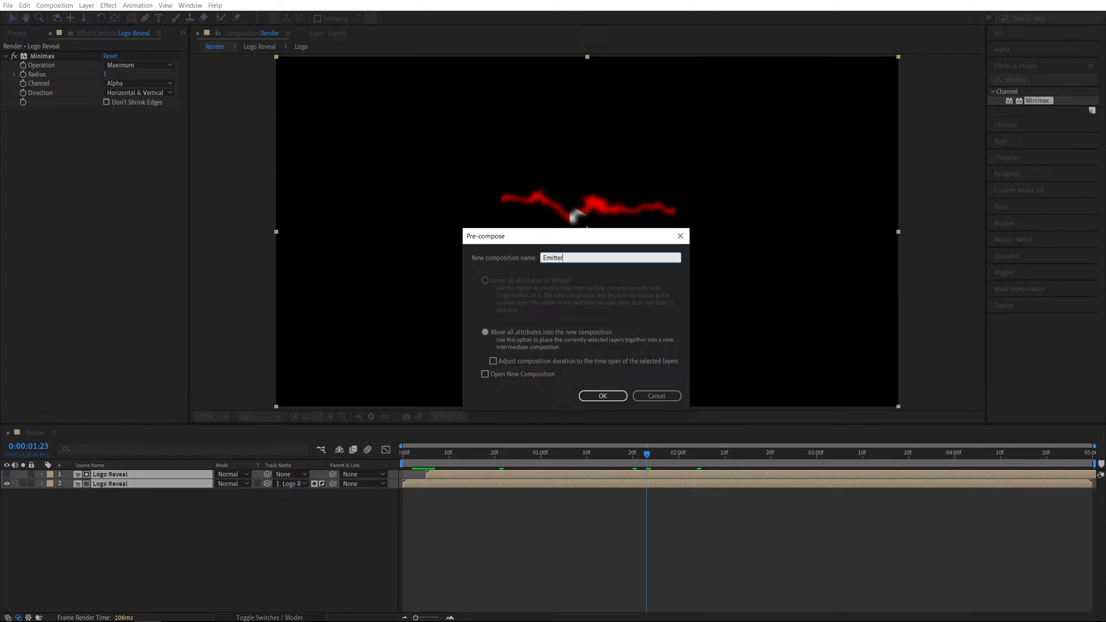
click(602, 396)
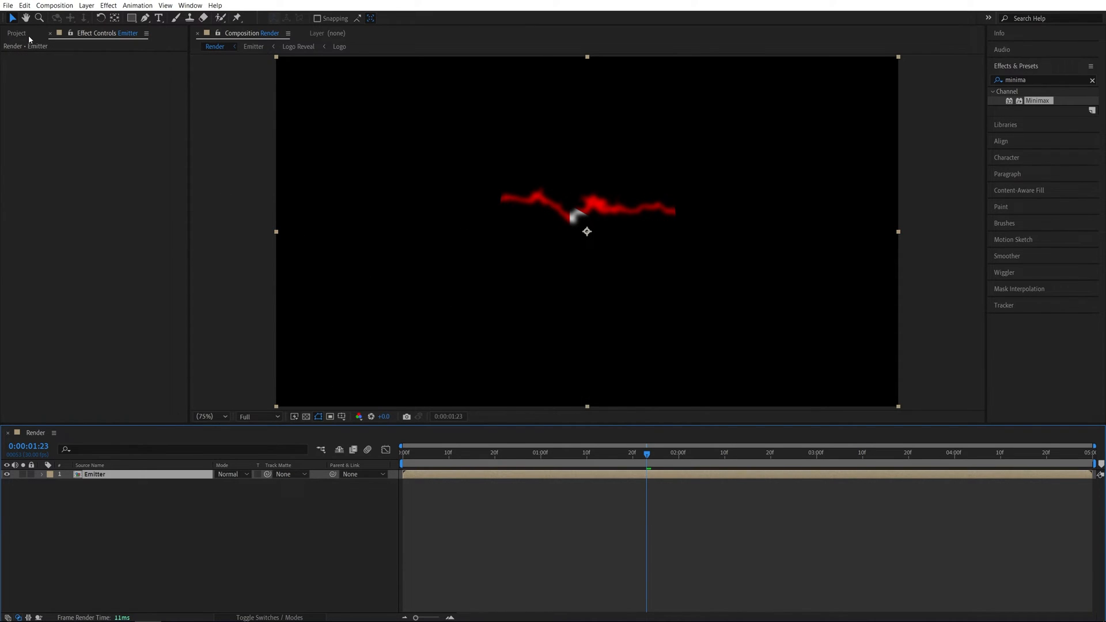
click(15, 33)
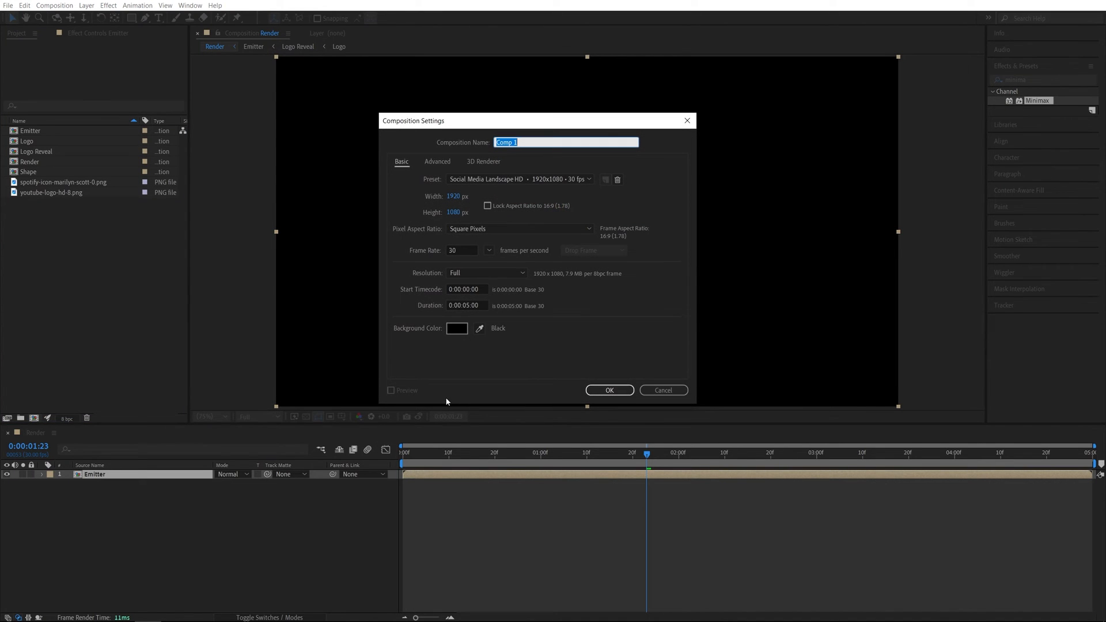
Create 'Logo Vanish' with Logo track-matted by Shape and the matte inverted
text(Logo V)
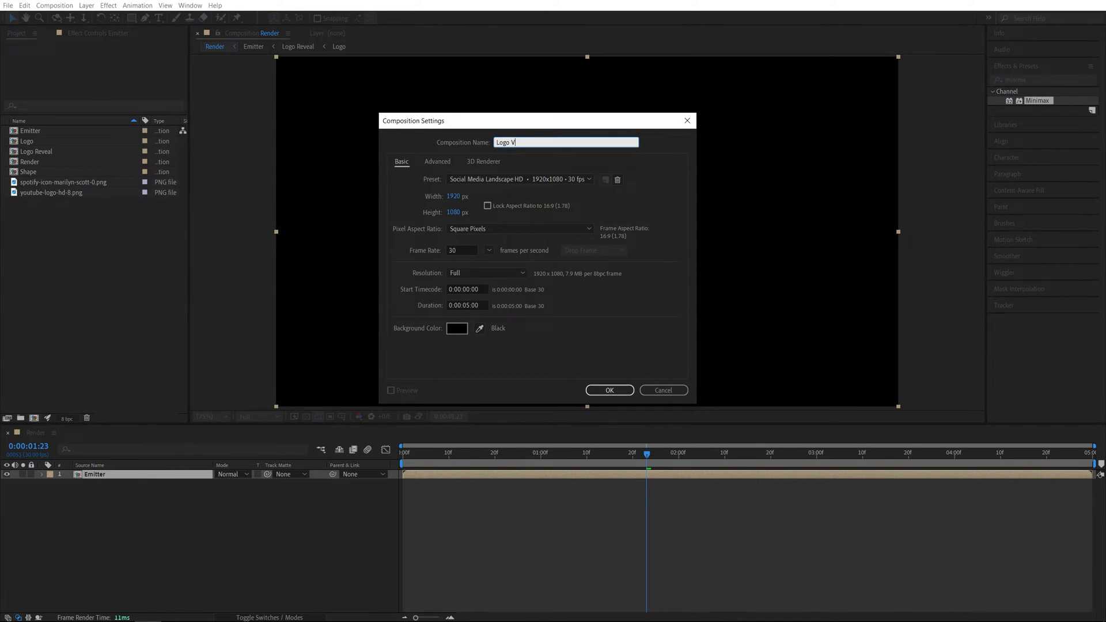
click(608, 390)
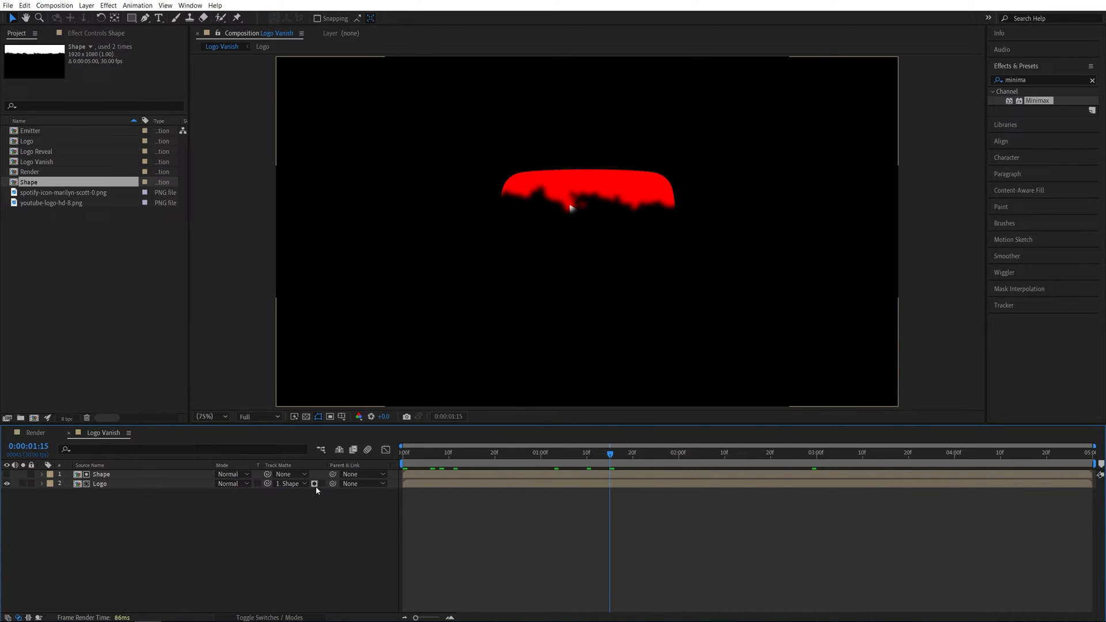
click(613, 452)
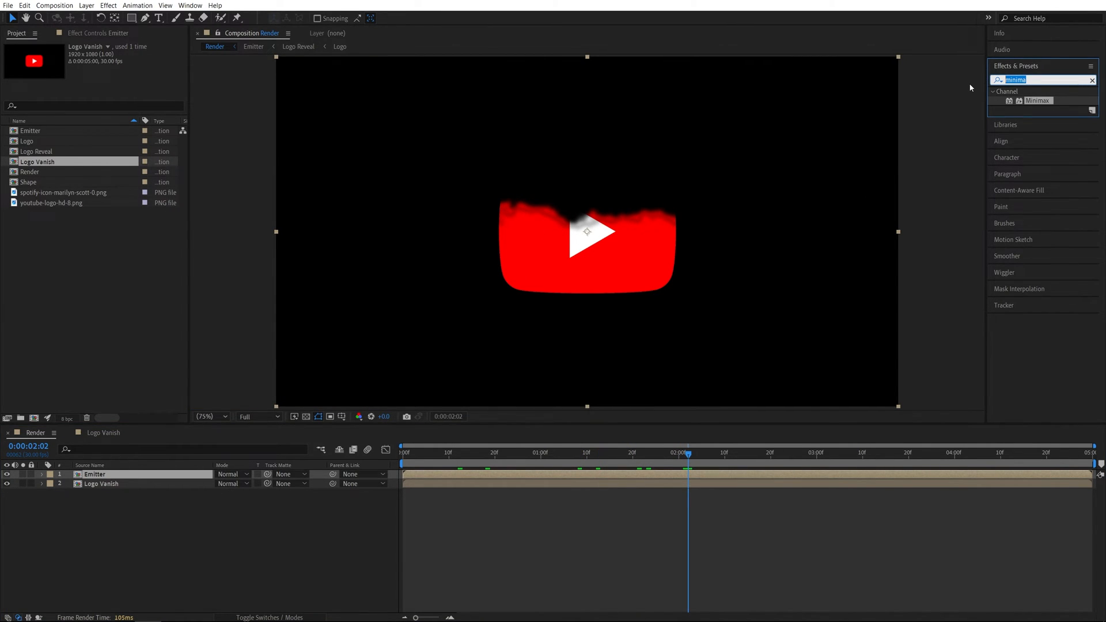
Add CC Particle Systems II to Emitter: Radius 50, Twirly animation, Velocity 0.1, Gravity -0.1
text(particle)
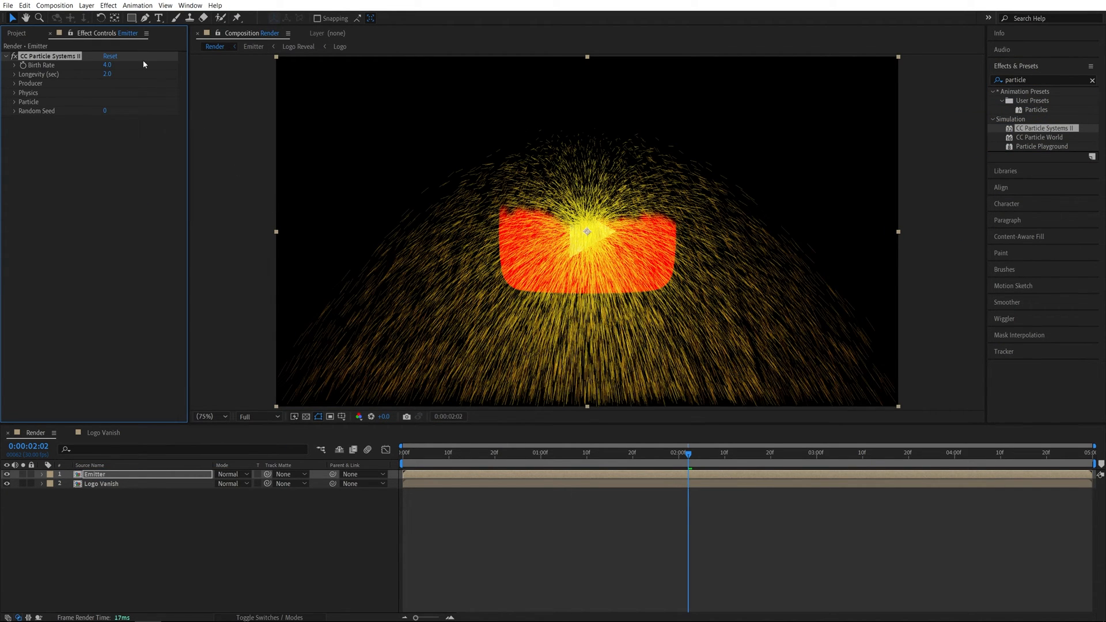
click(14, 83)
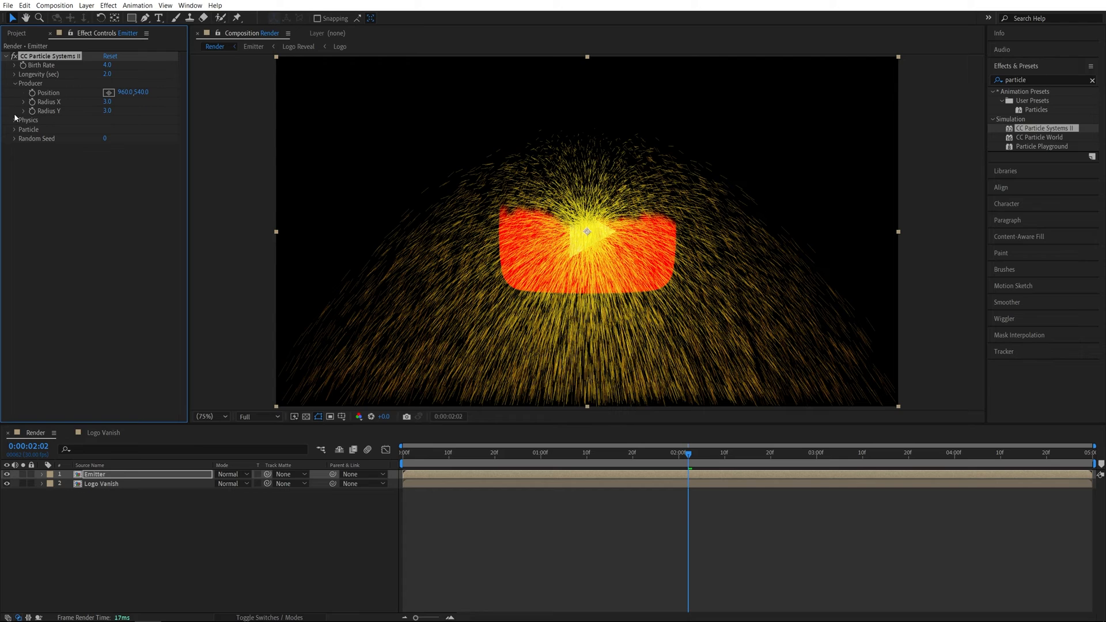
click(15, 119)
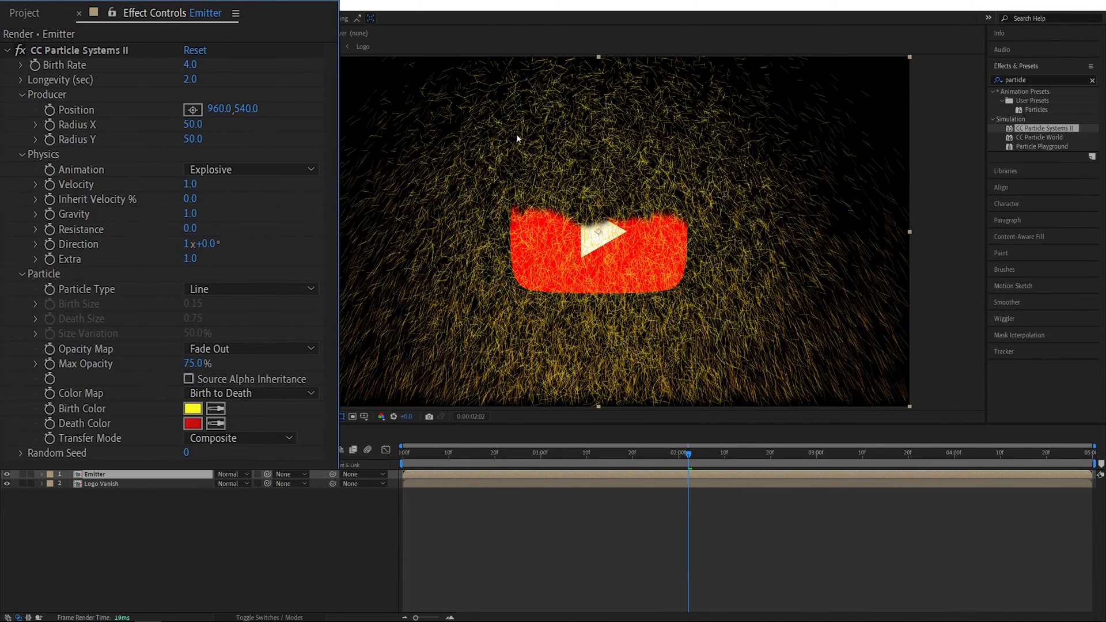
mouse_move(74, 180)
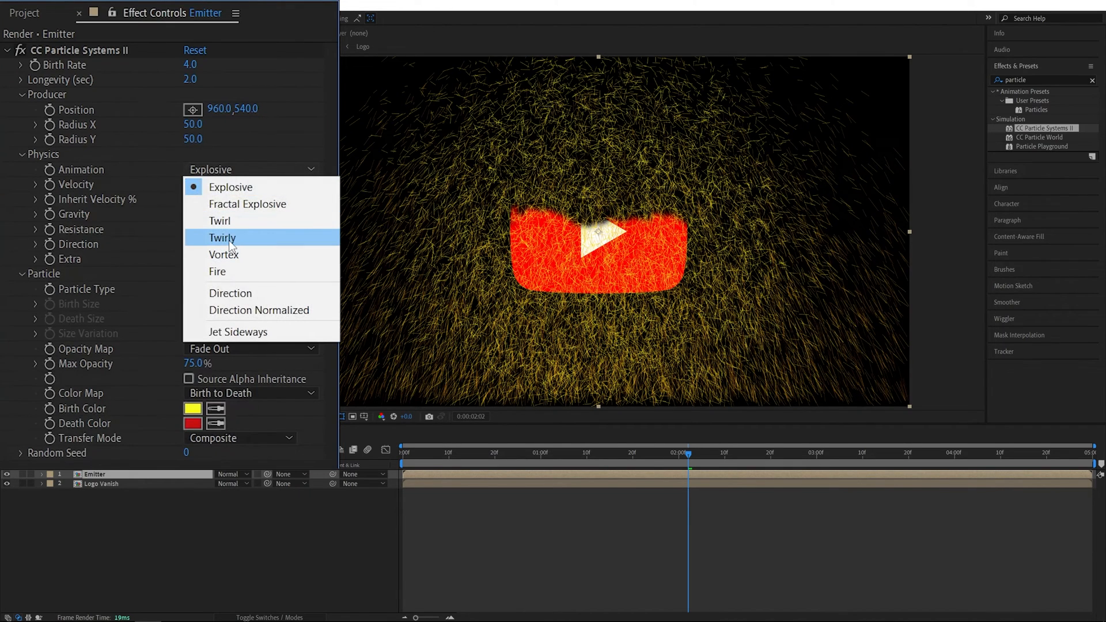
click(222, 237)
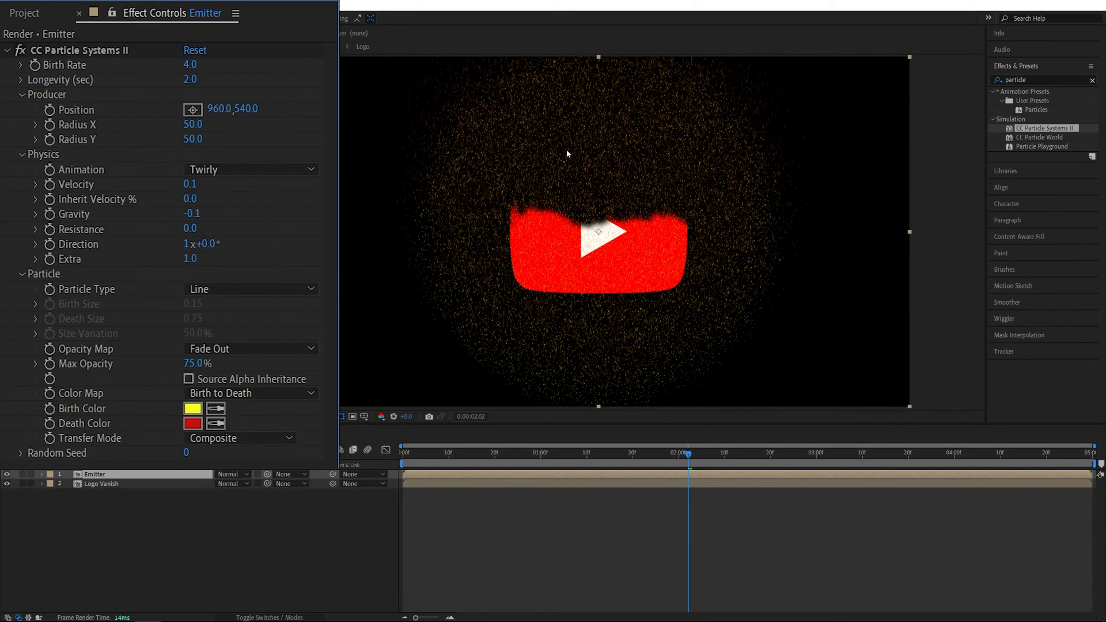
mouse_move(70, 295)
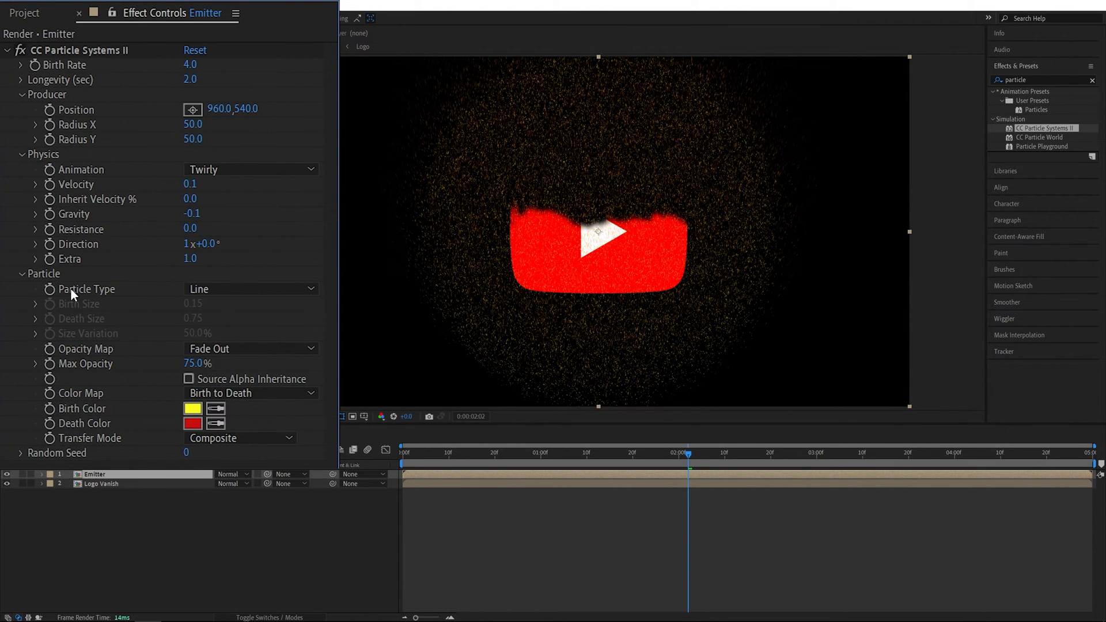
Make particles 0.05-sized Faded Spheres inheriting source alpha, with a red birth colour
click(251, 289)
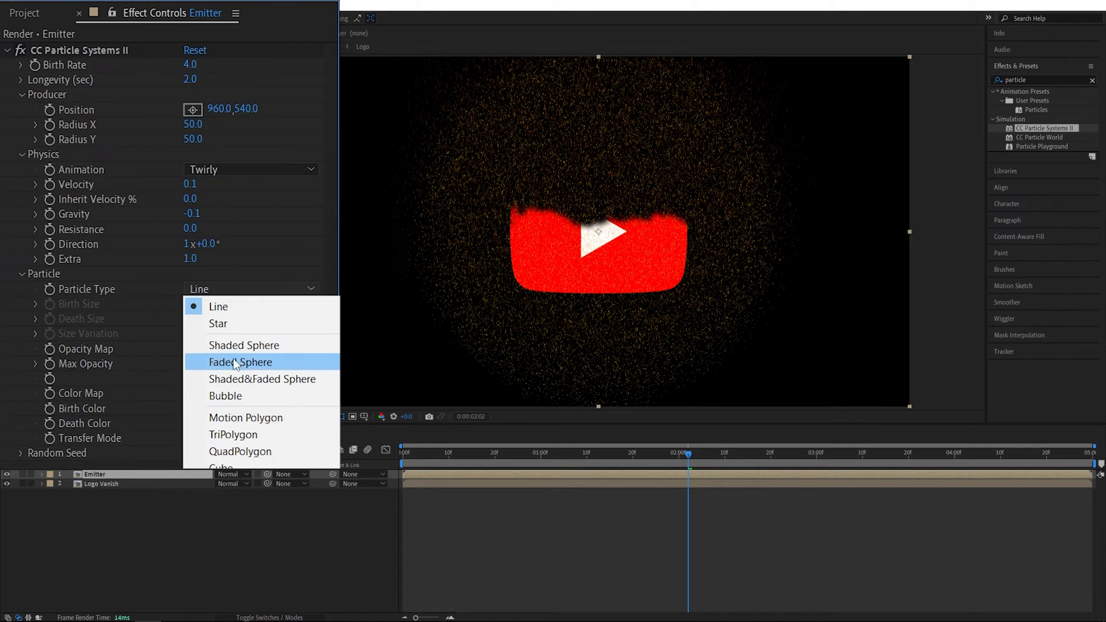
click(239, 362)
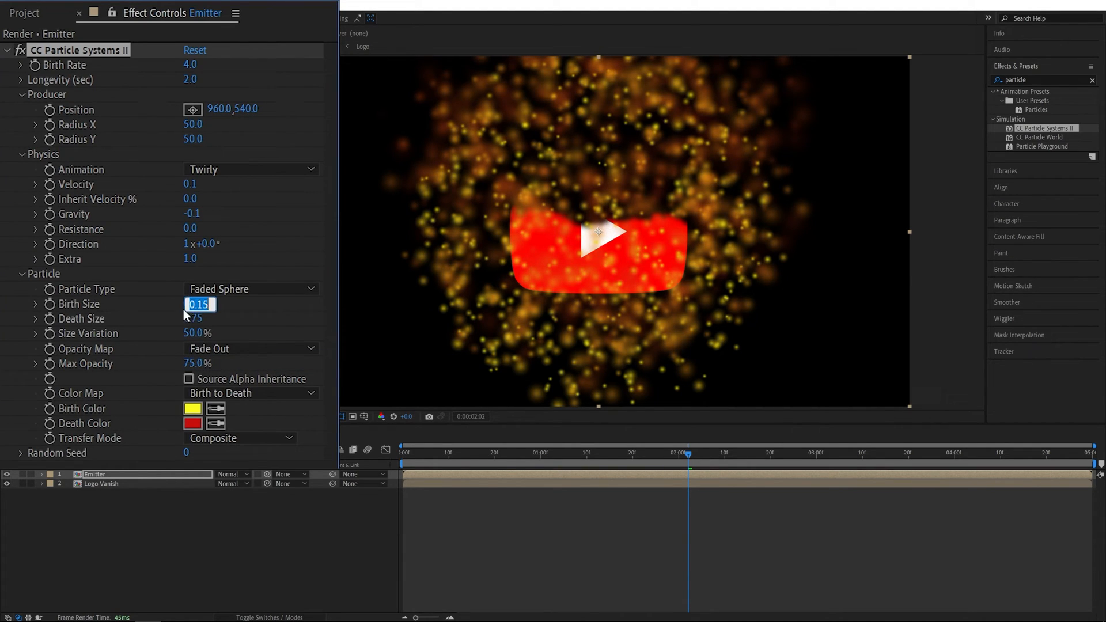
text(0.05)
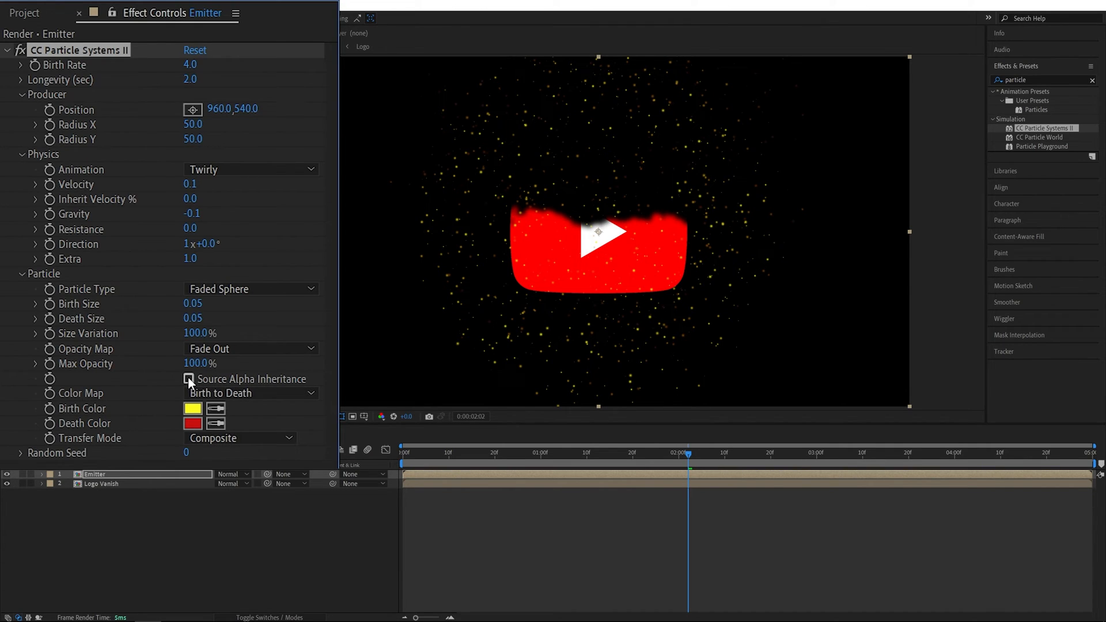
click(188, 379)
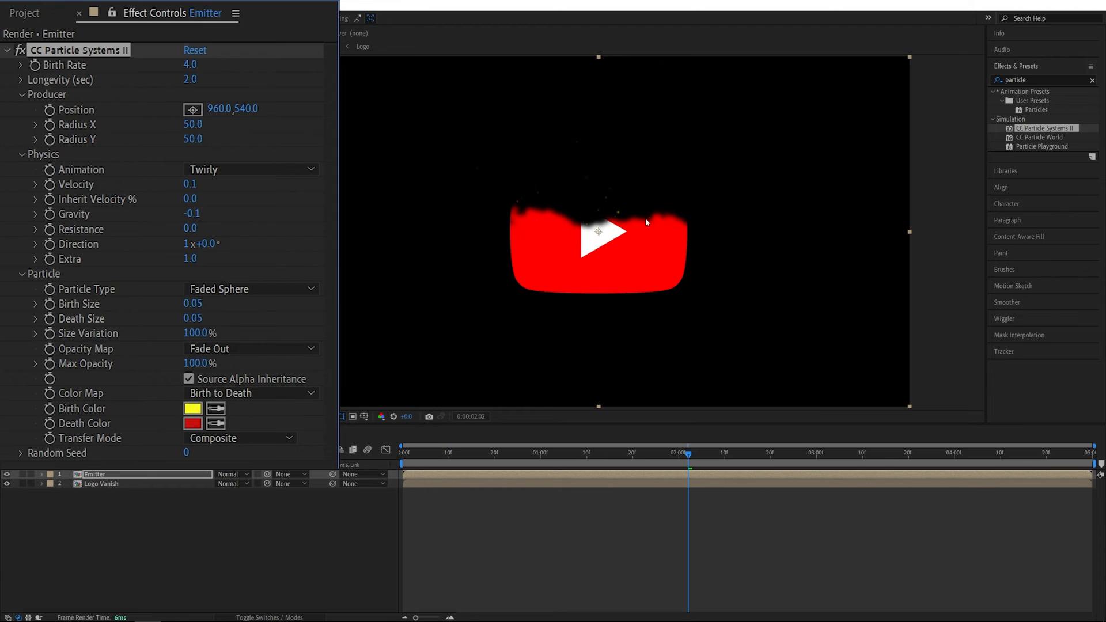
mouse_move(752, 235)
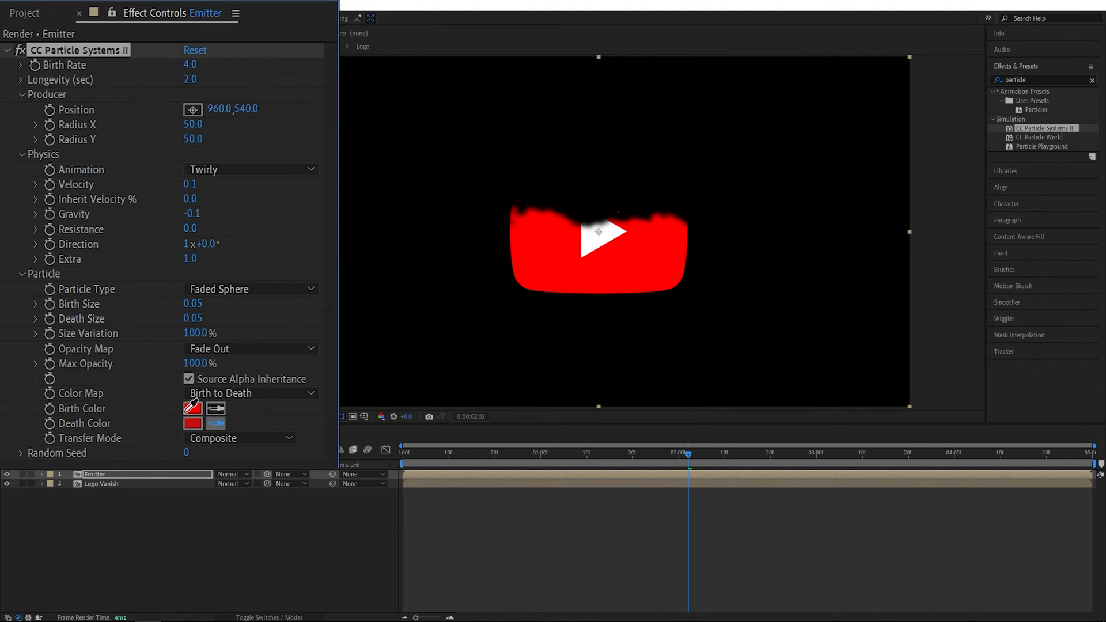
click(192, 423)
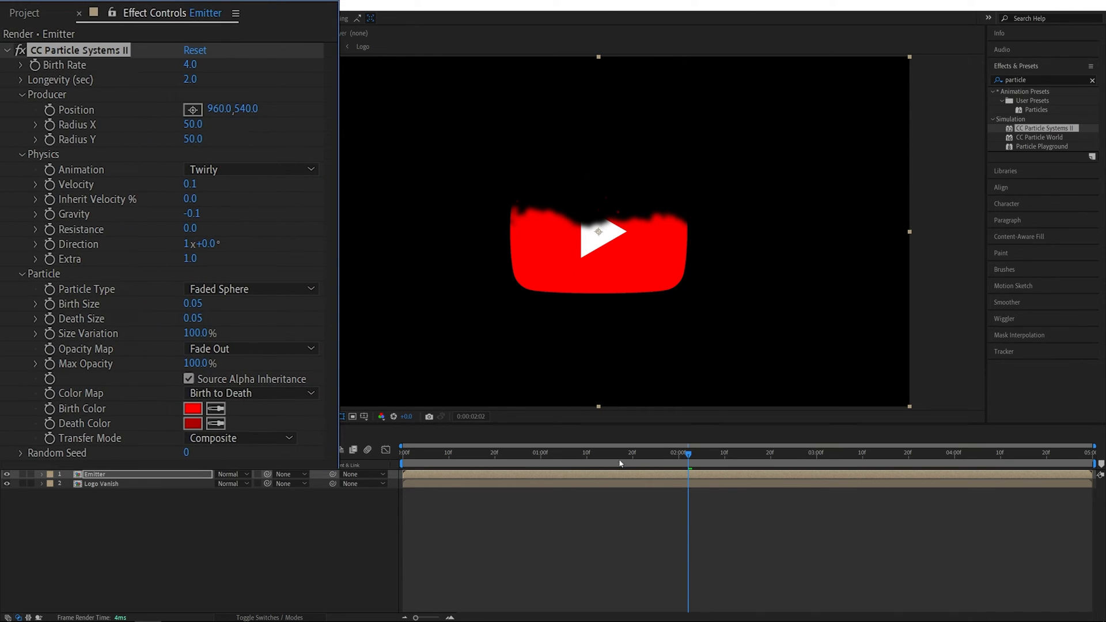
Set CC Particle Systems II Birth Rate to 1000 and Longevity to 4 seconds
click(736, 453)
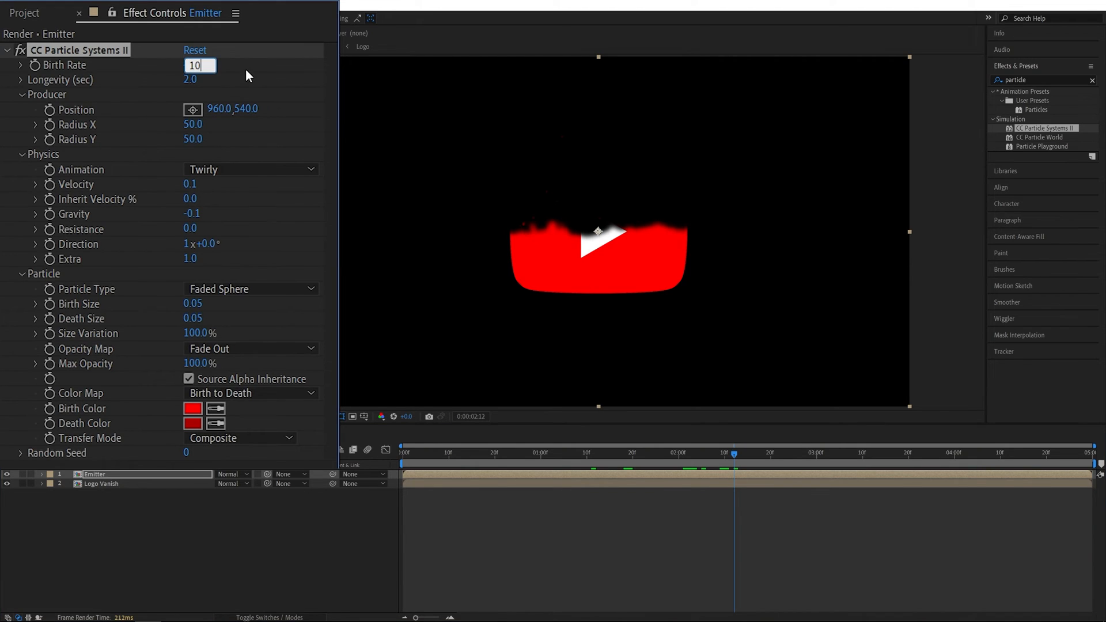
text(1000.0)
click(191, 79)
text(4)
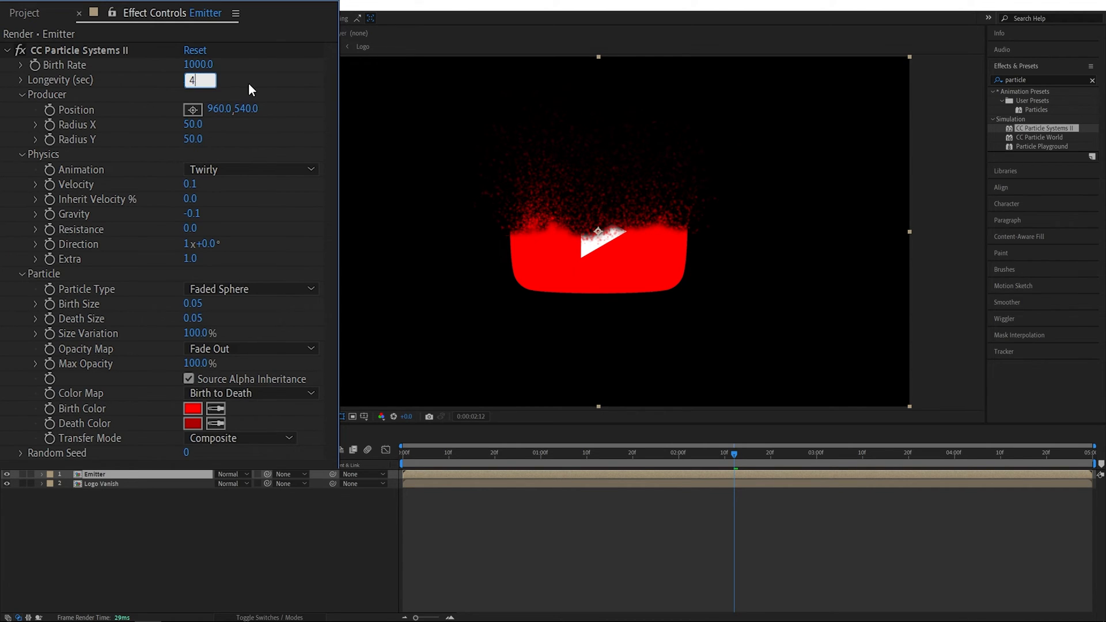
key(Enter)
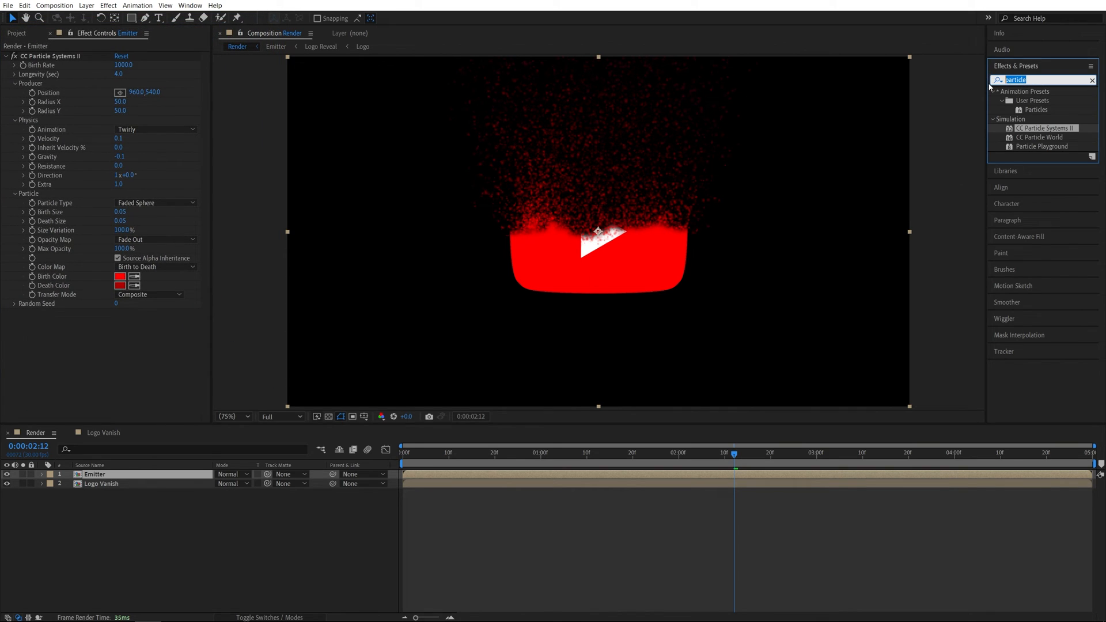
Apply Glow to the emitter, duplicate it with Glow Radius 600, and add Drop Shadow
text(glow)
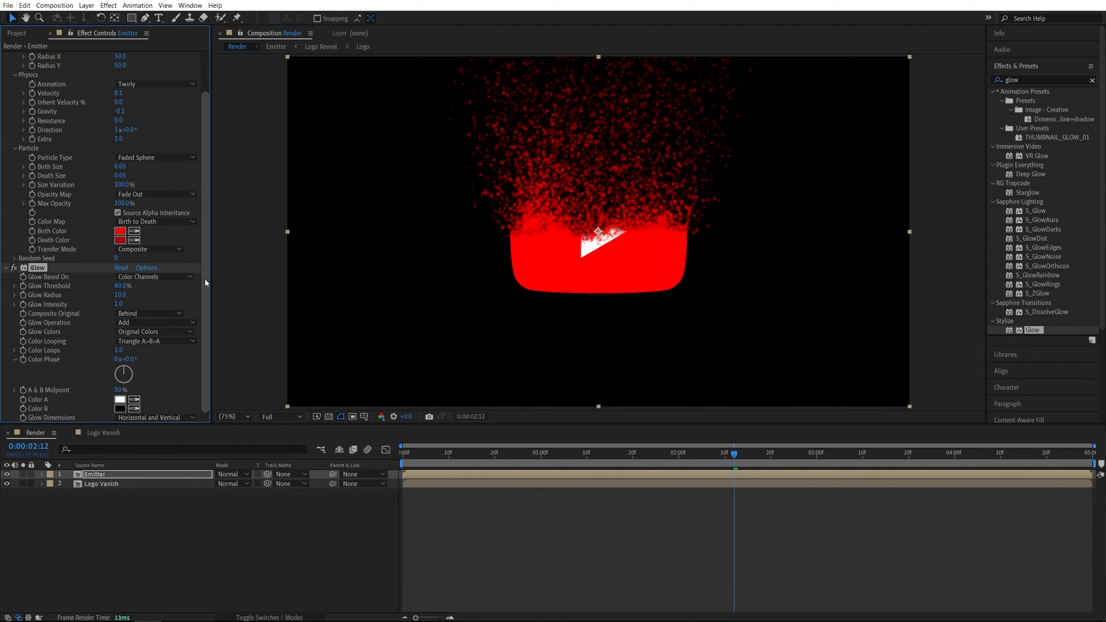
key(ctrl+d)
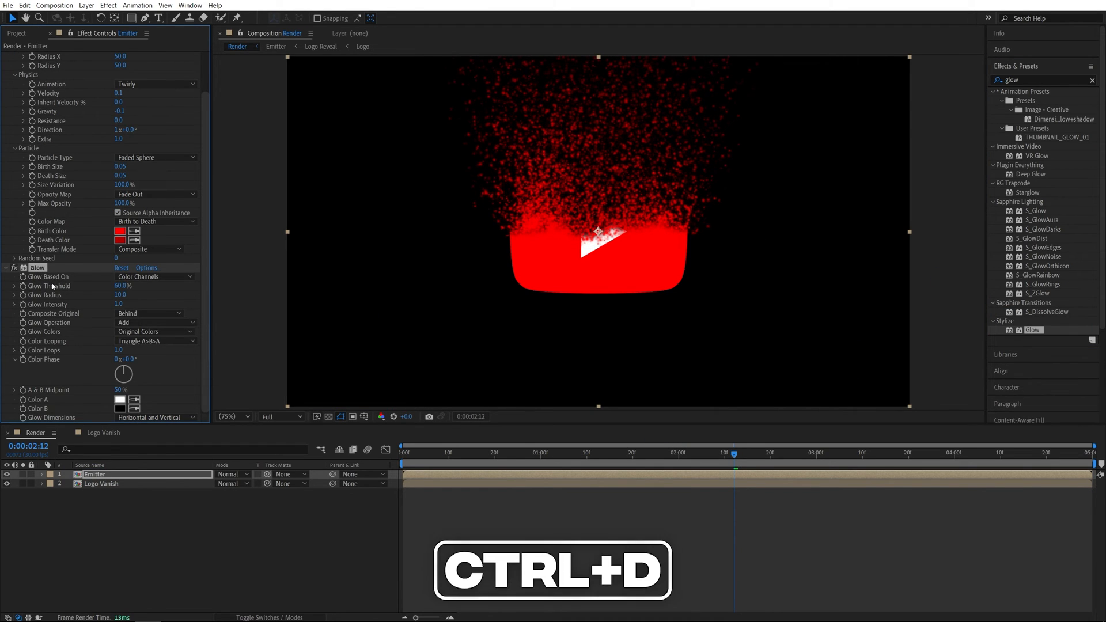
key(ctrl+d)
text(drop sha)
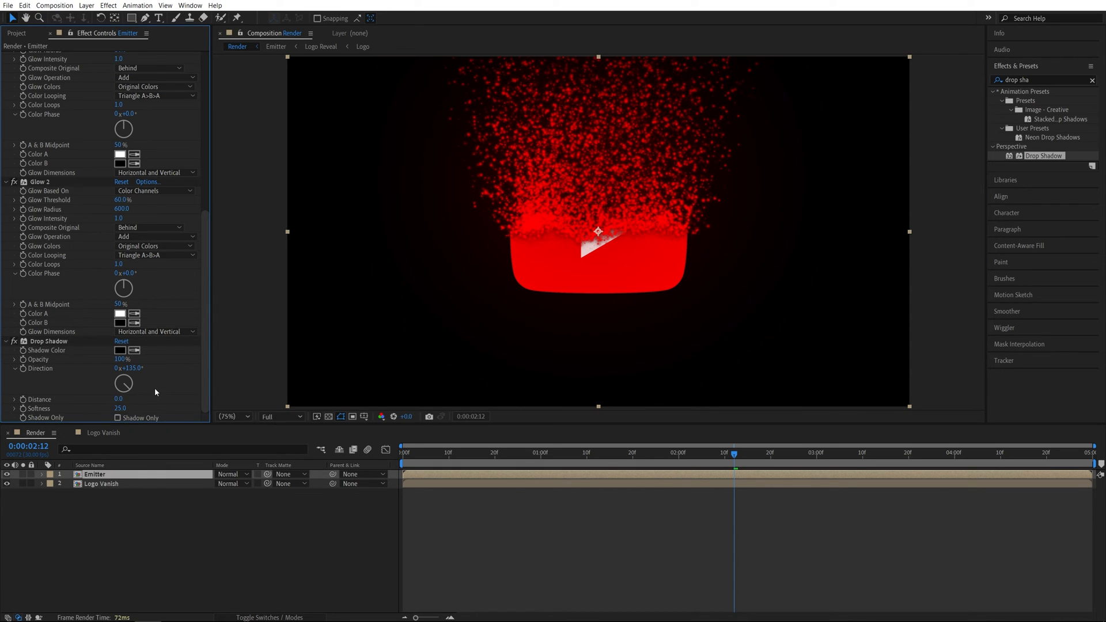
mouse_move(549, 302)
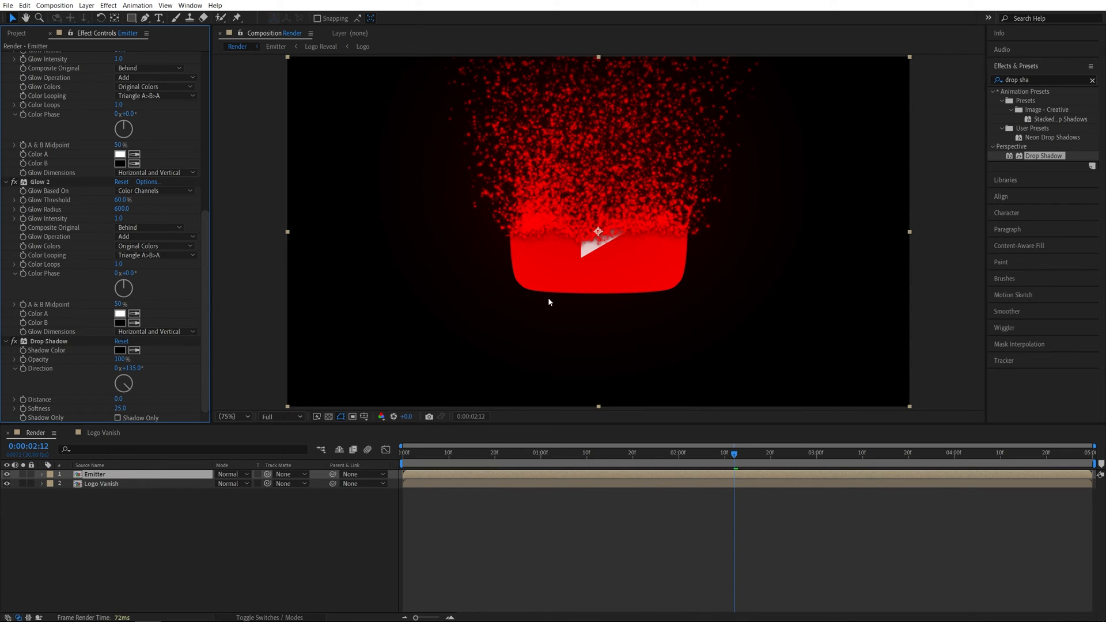
mouse_move(700, 241)
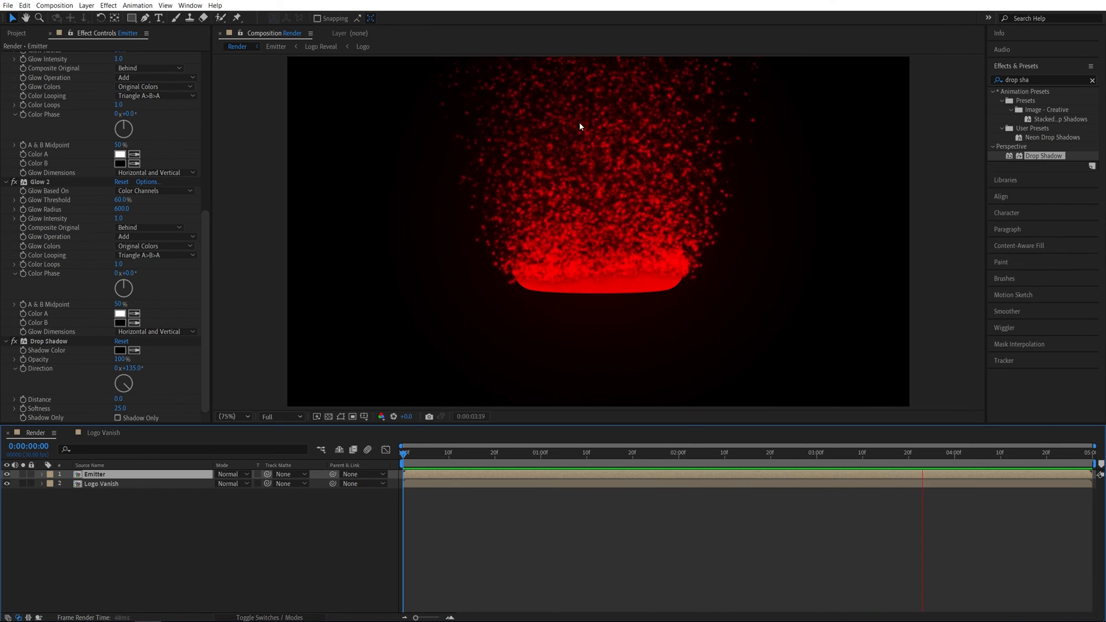
Stop the preview and select Emitter and Logo Vanish for pre-composing with Ctrl+Shift+C
click(681, 452)
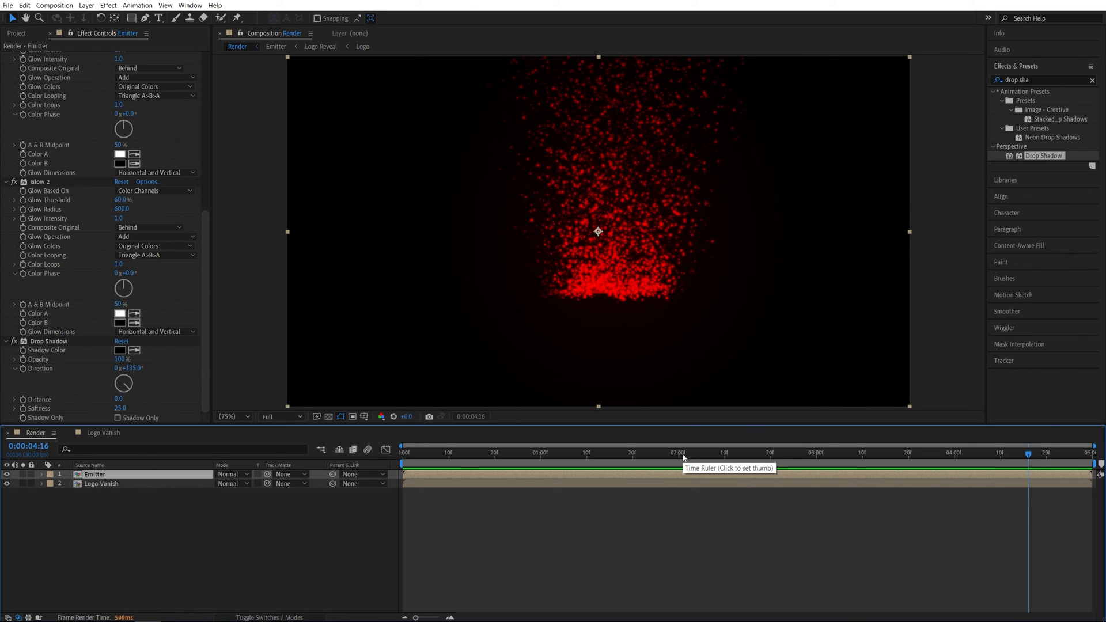
click(674, 452)
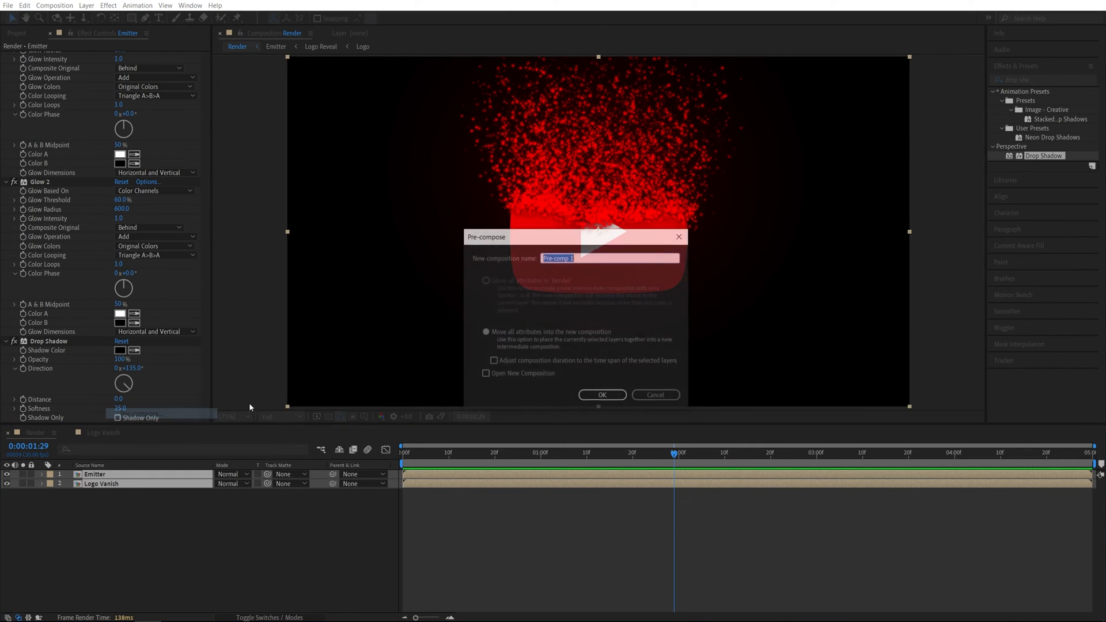
Pre-compose the layers as 'Animation' and time-reverse the Animation layer
text(Animation)
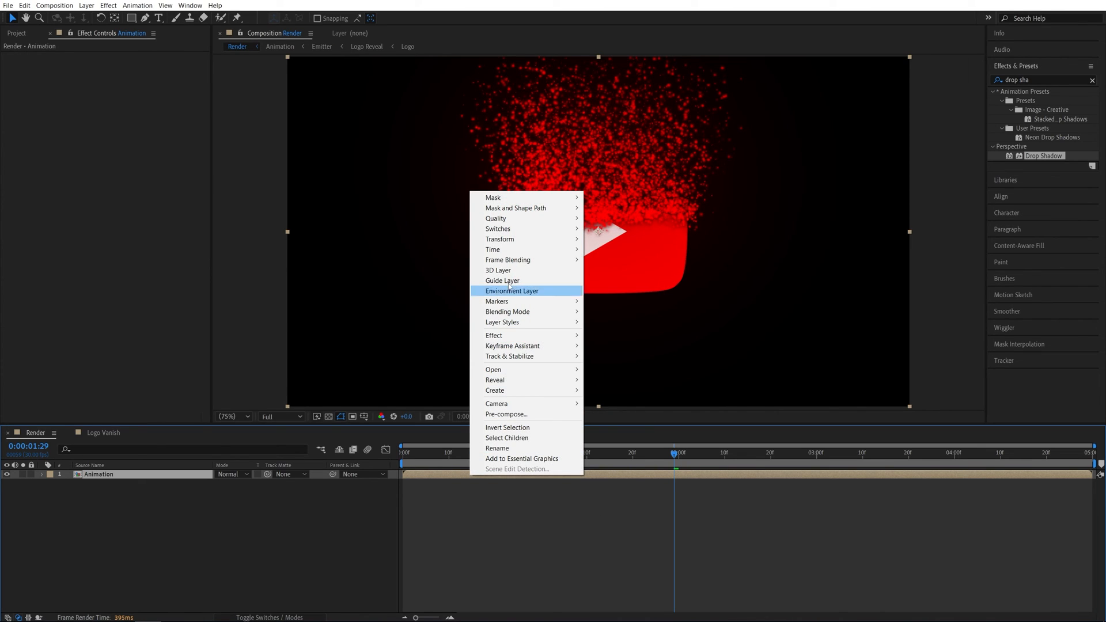
mouse_move(493, 249)
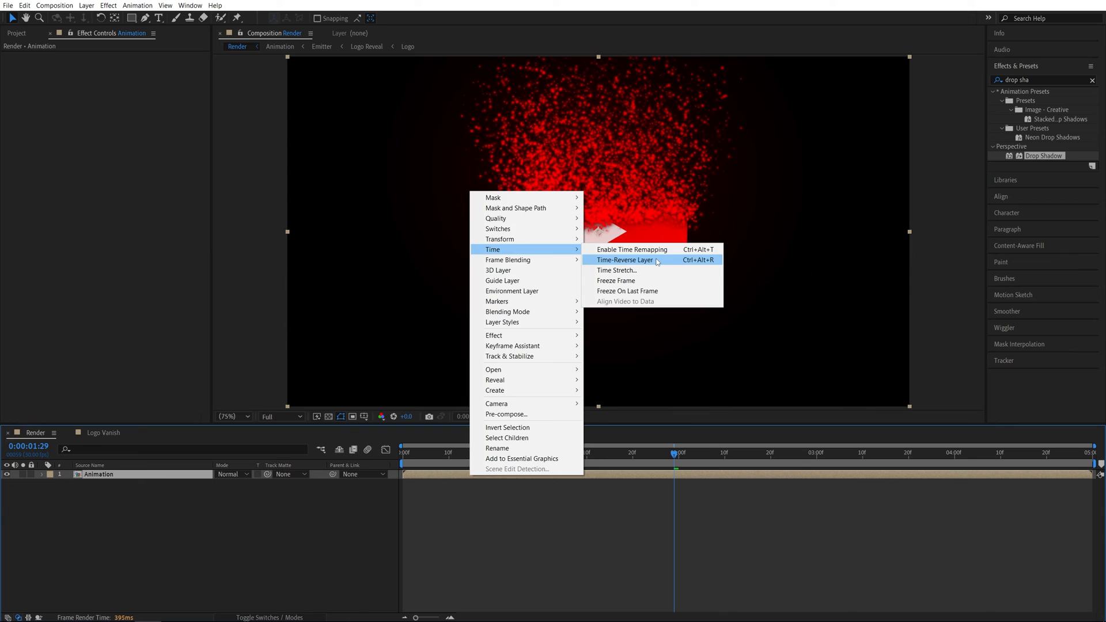
click(624, 260)
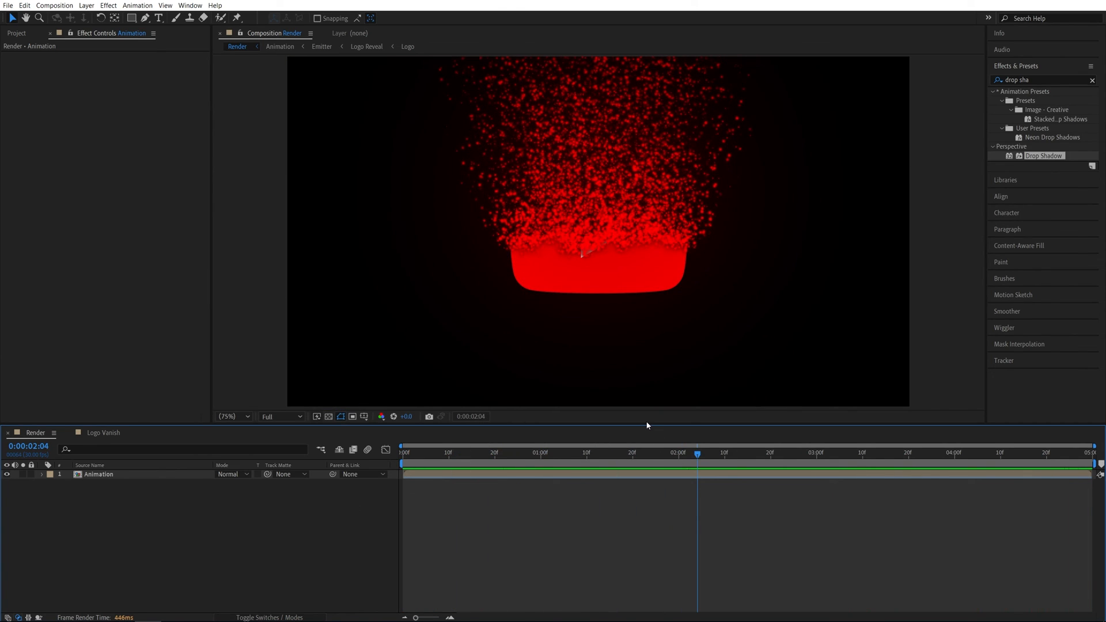
mouse_move(207, 221)
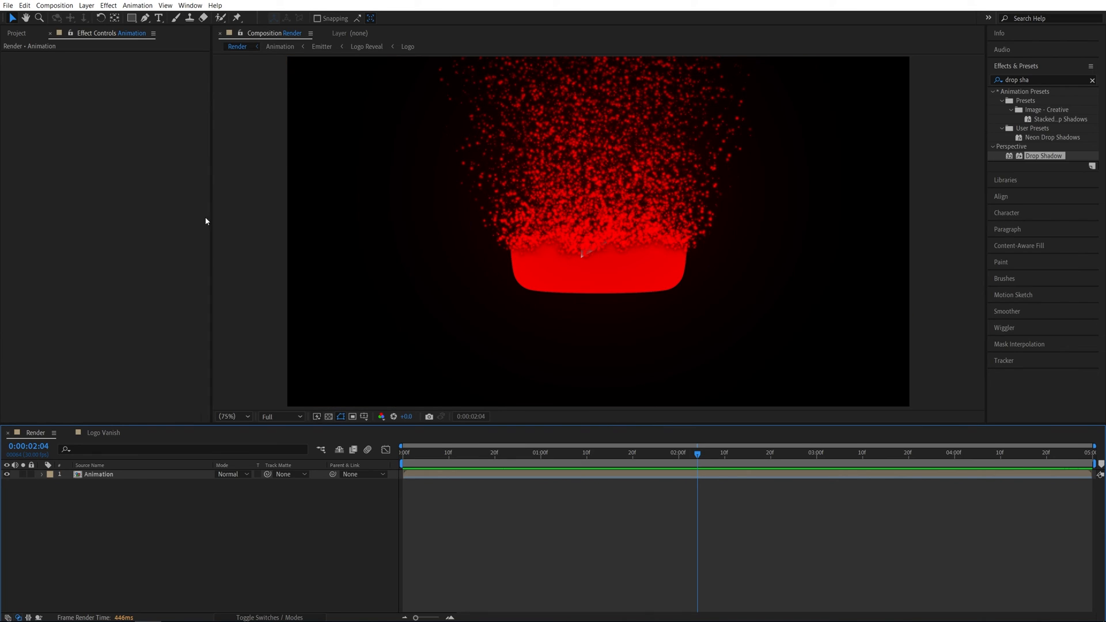
In the Logo comp, hide the YouTube PNG and show the Spotify PNG, then view Animation
click(16, 34)
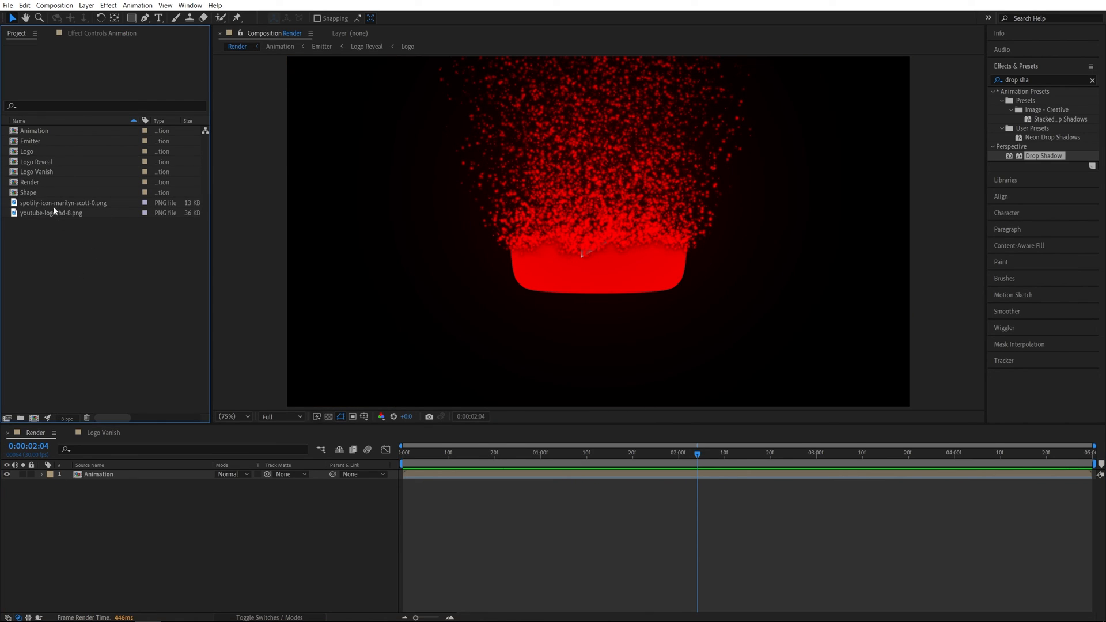
double_click(27, 150)
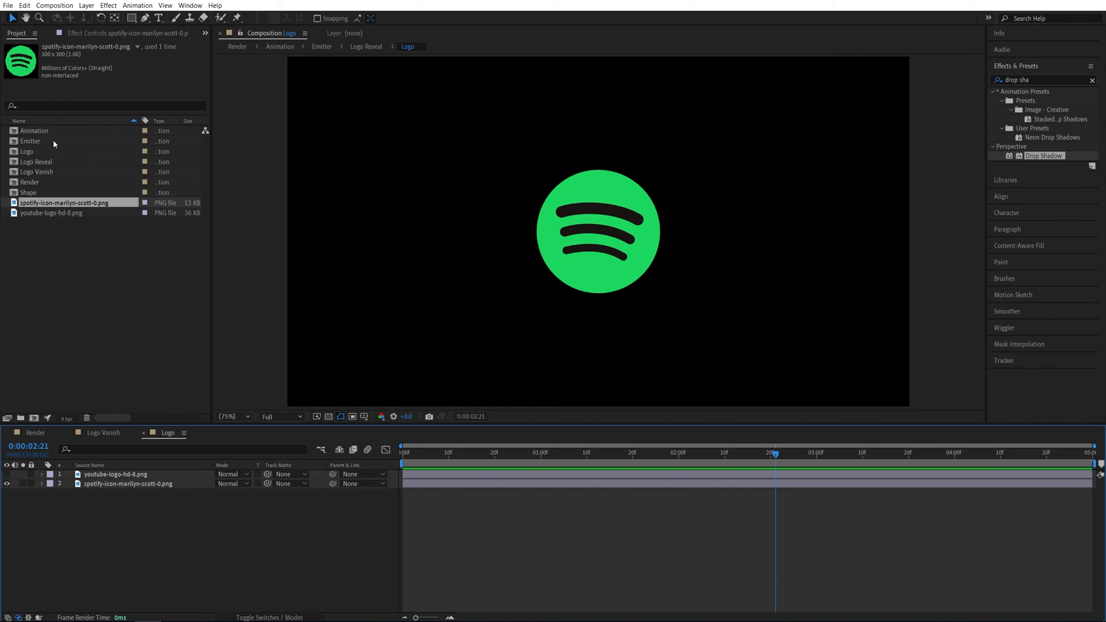
click(34, 131)
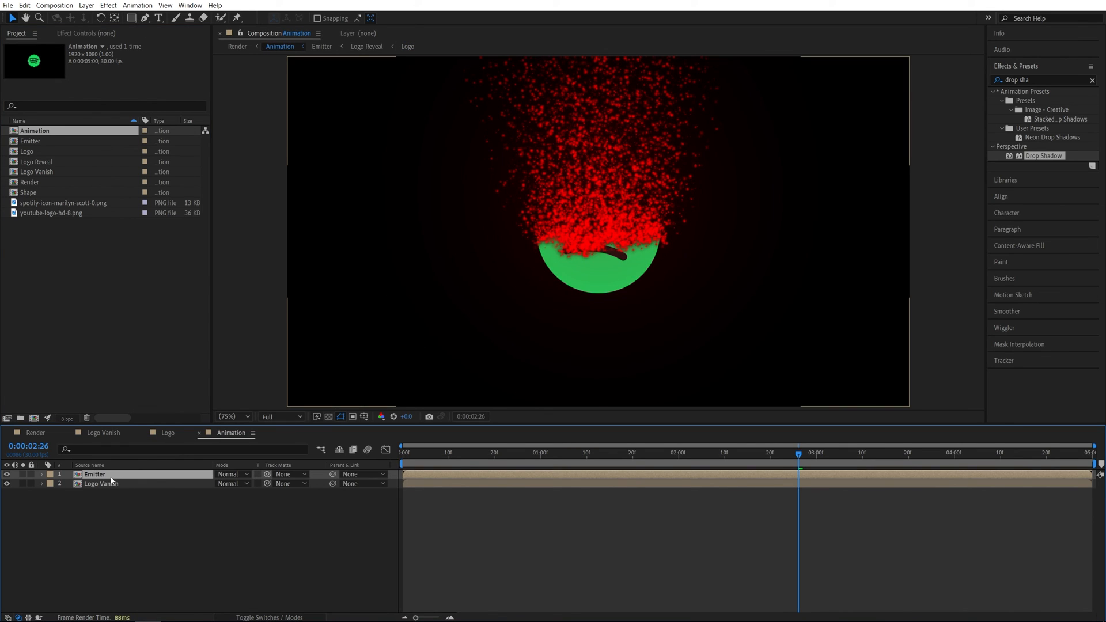
Eyedrop the logo green for the Emitter's Birth and Death Color, then view the Render comp
click(94, 474)
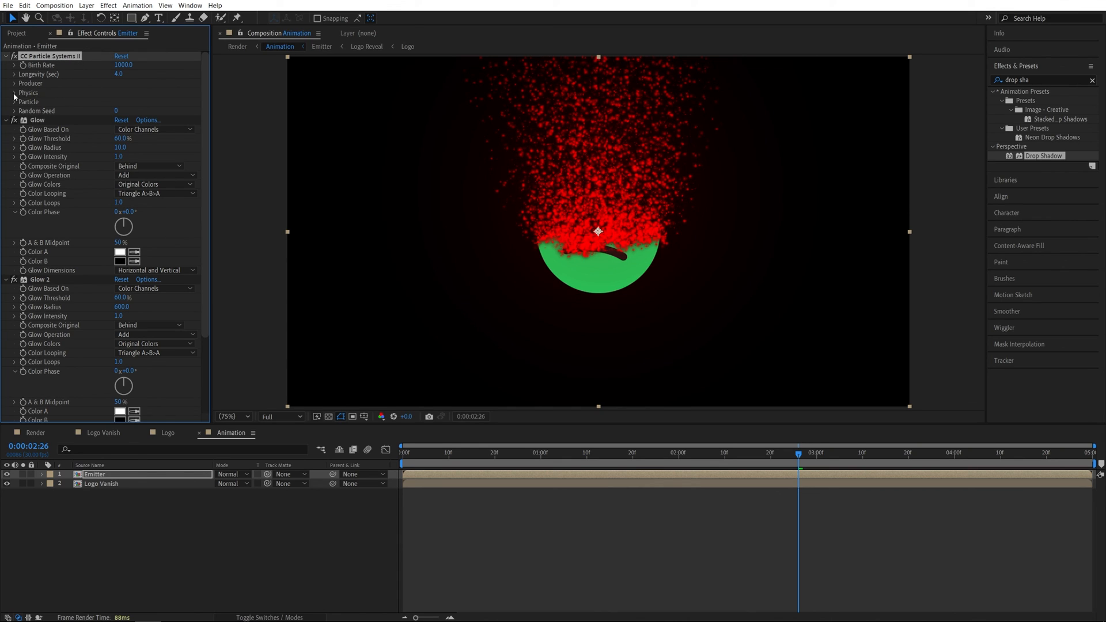
click(14, 101)
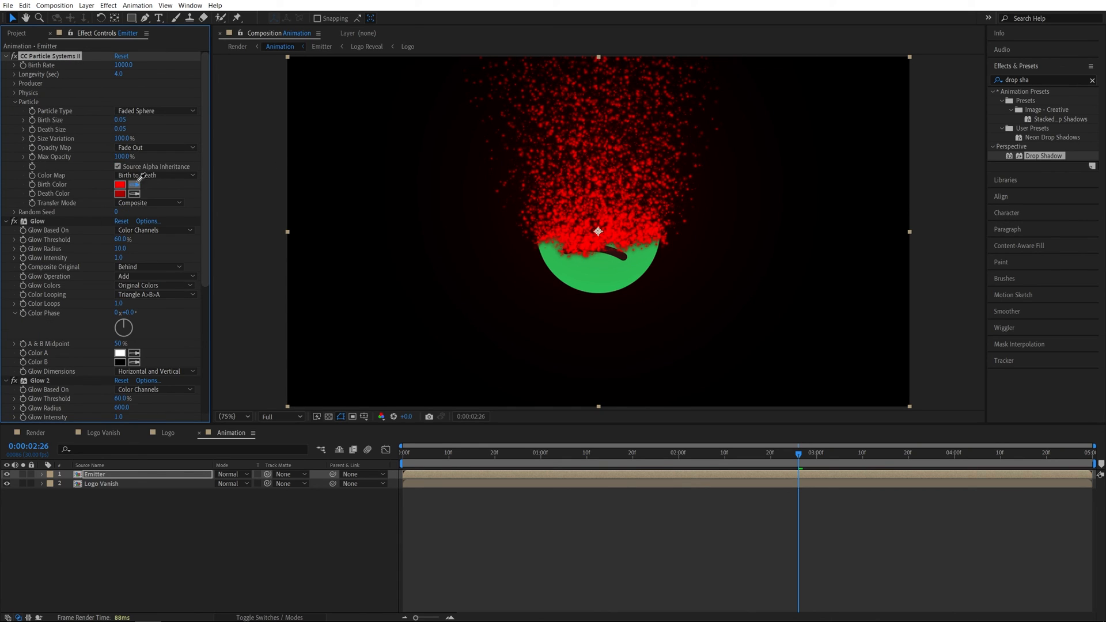
click(119, 185)
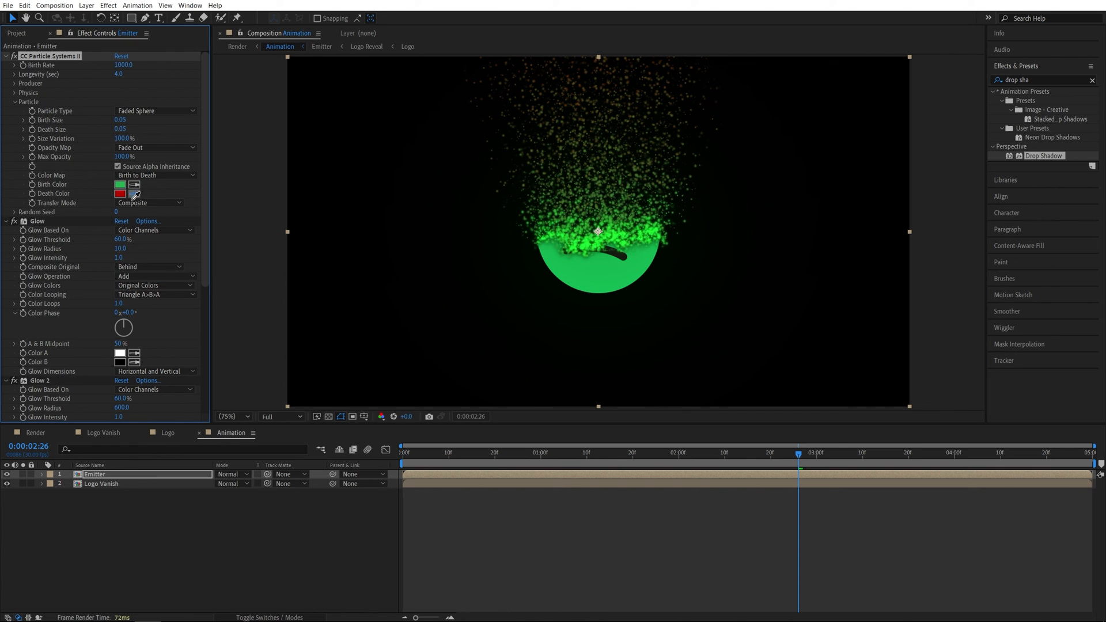
click(120, 193)
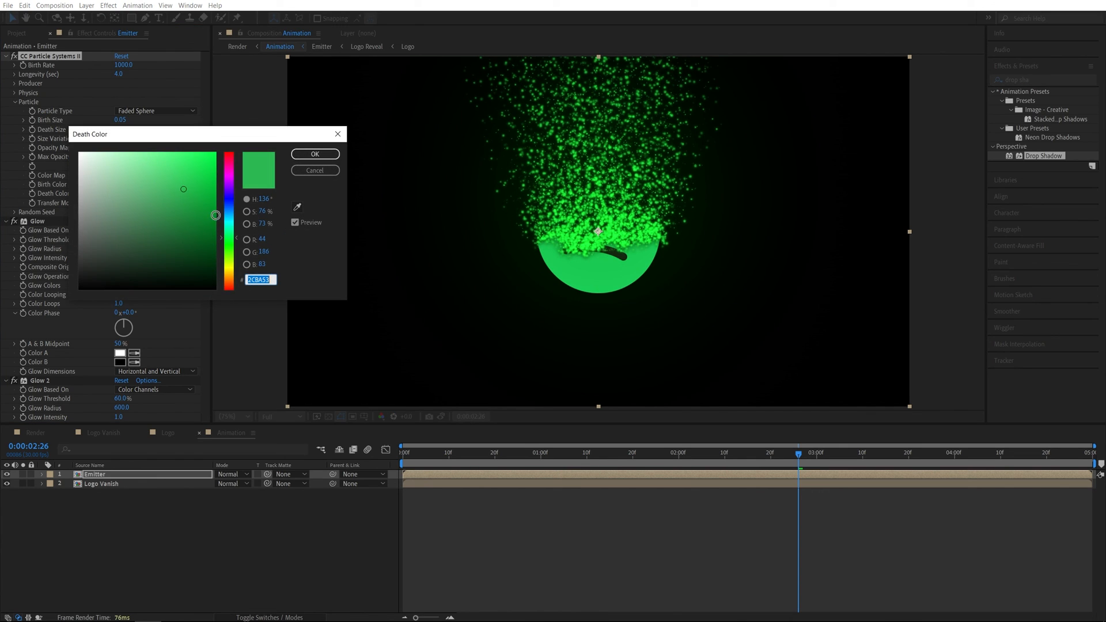
click(314, 154)
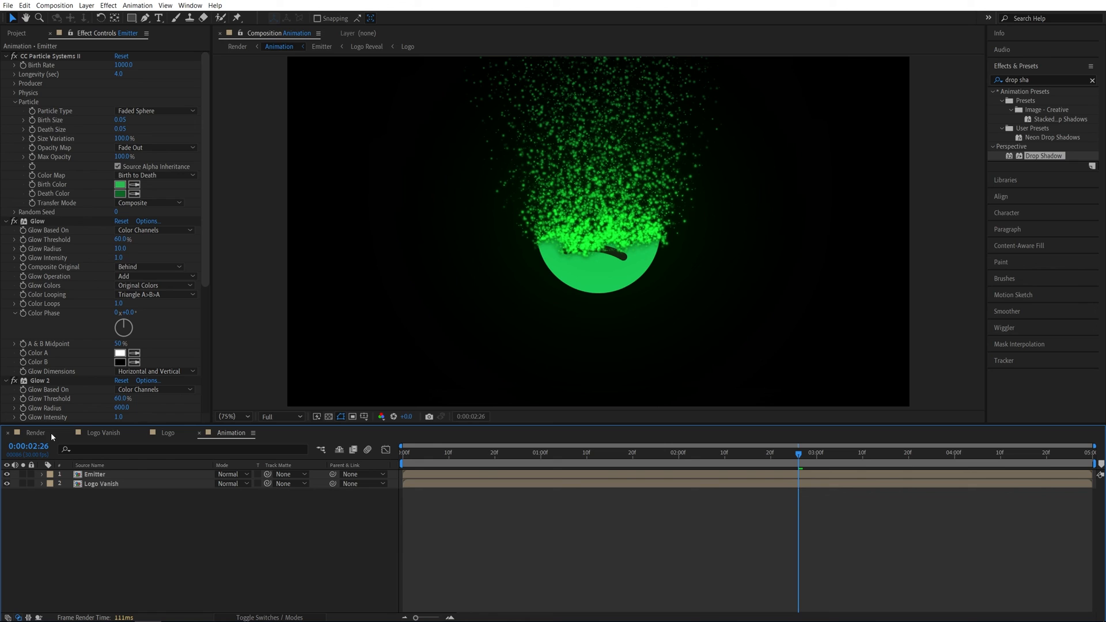
click(34, 433)
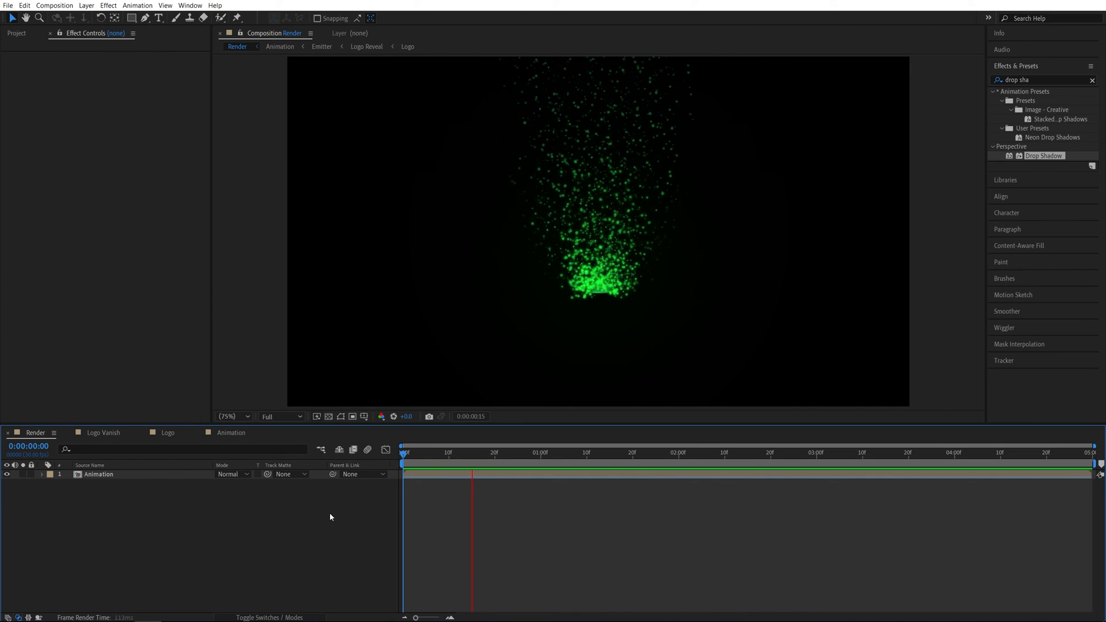